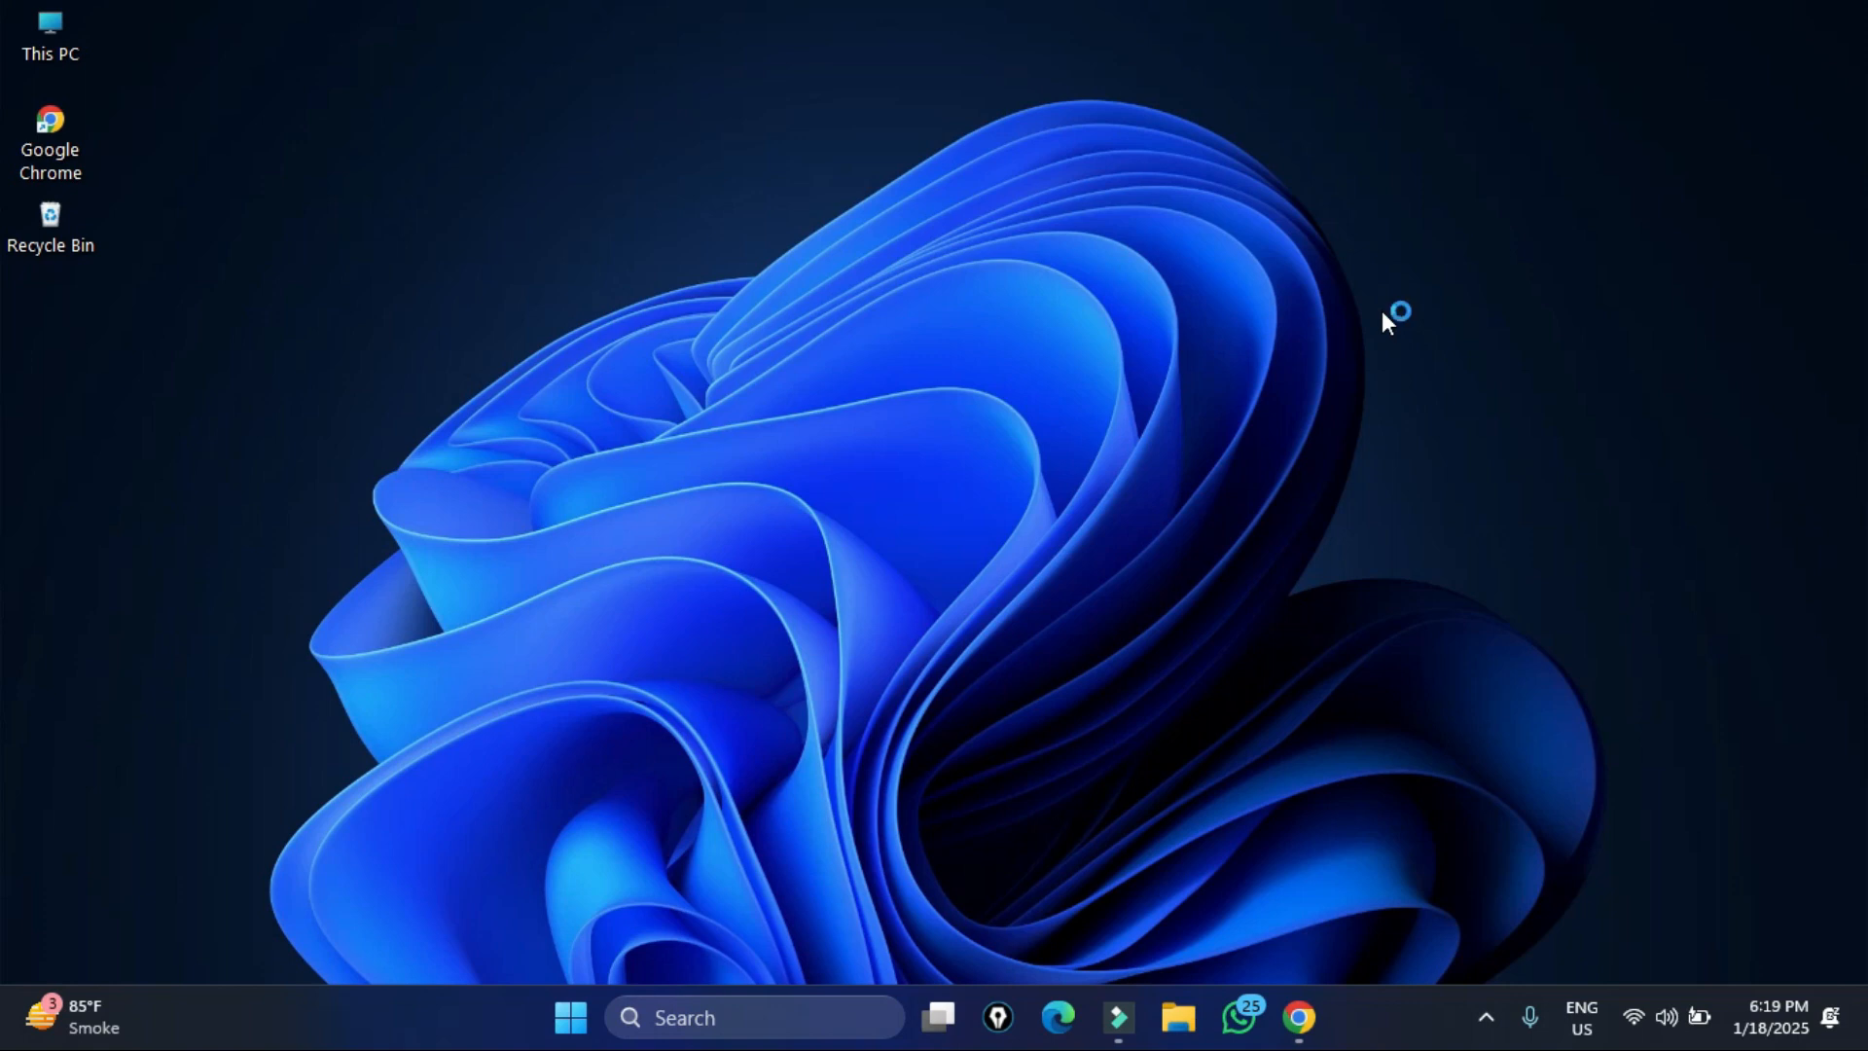
mouse_move(1386, 323)
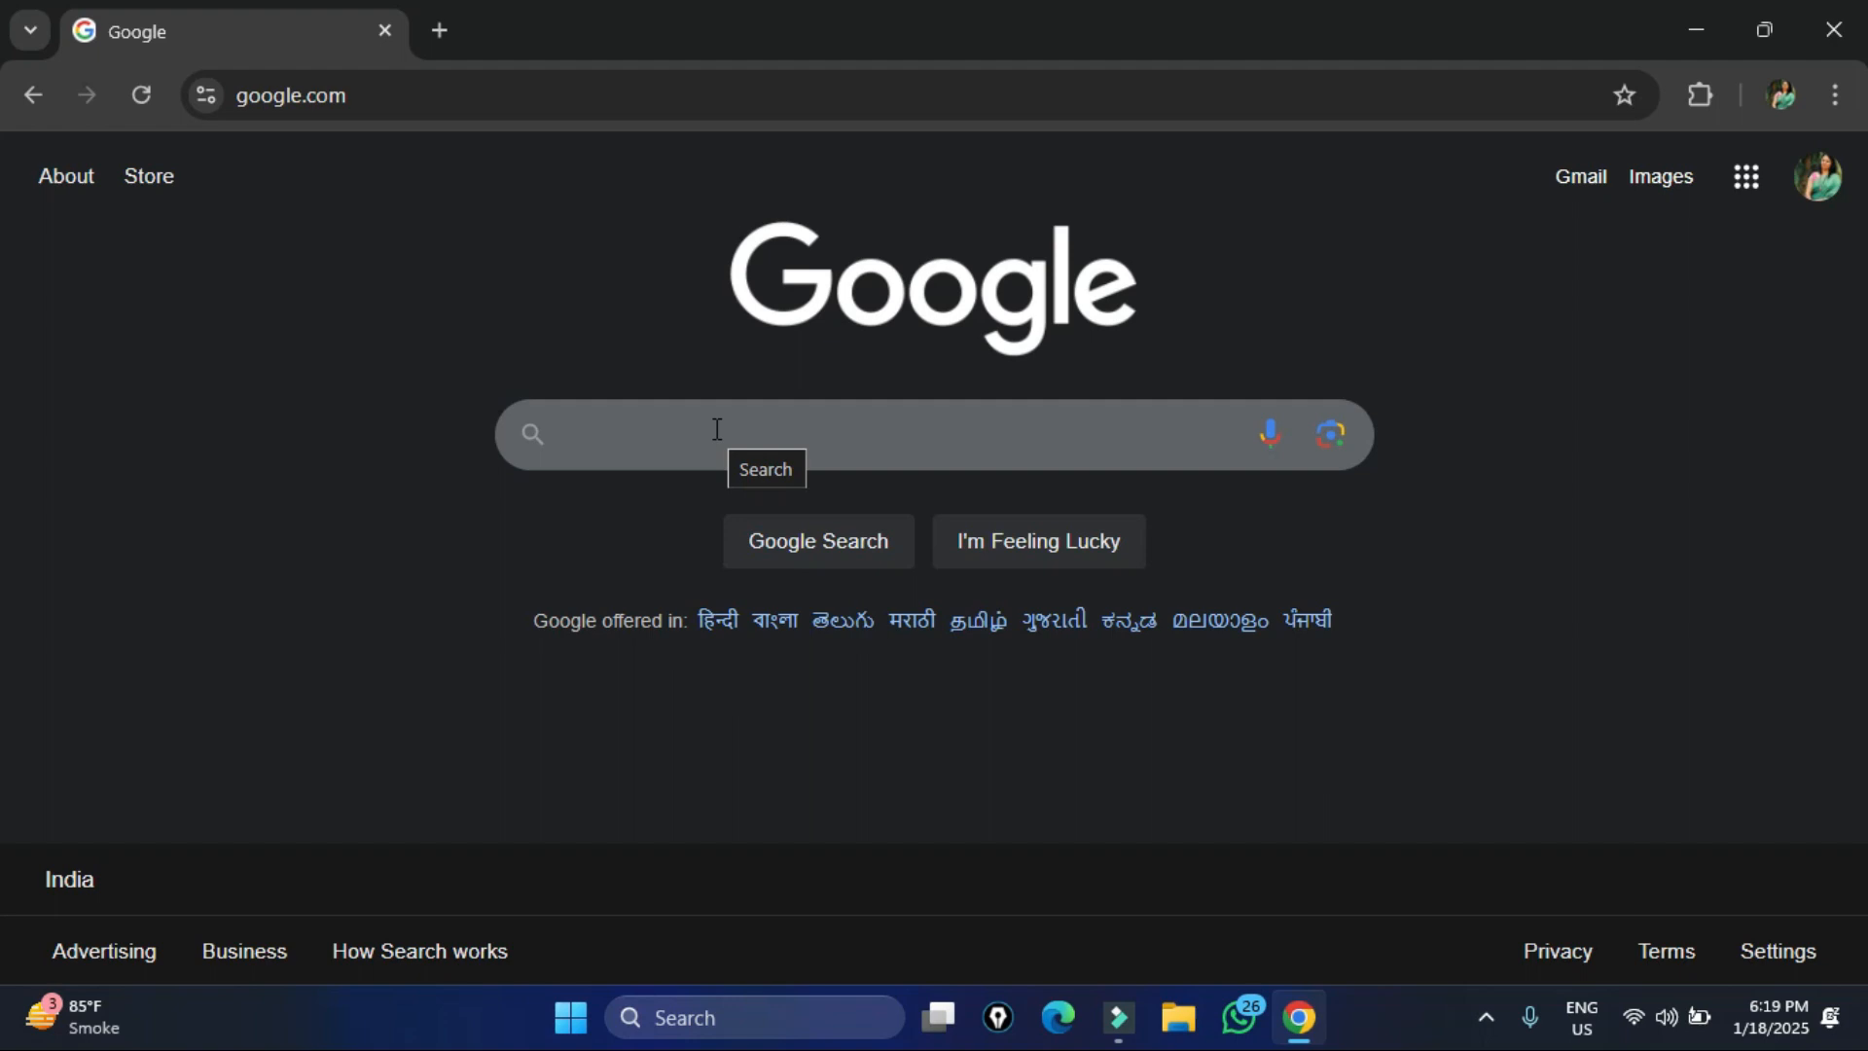
Search Google for 'oracle virtualbox' and open the official VirtualBox homepage from the results
text(orac)
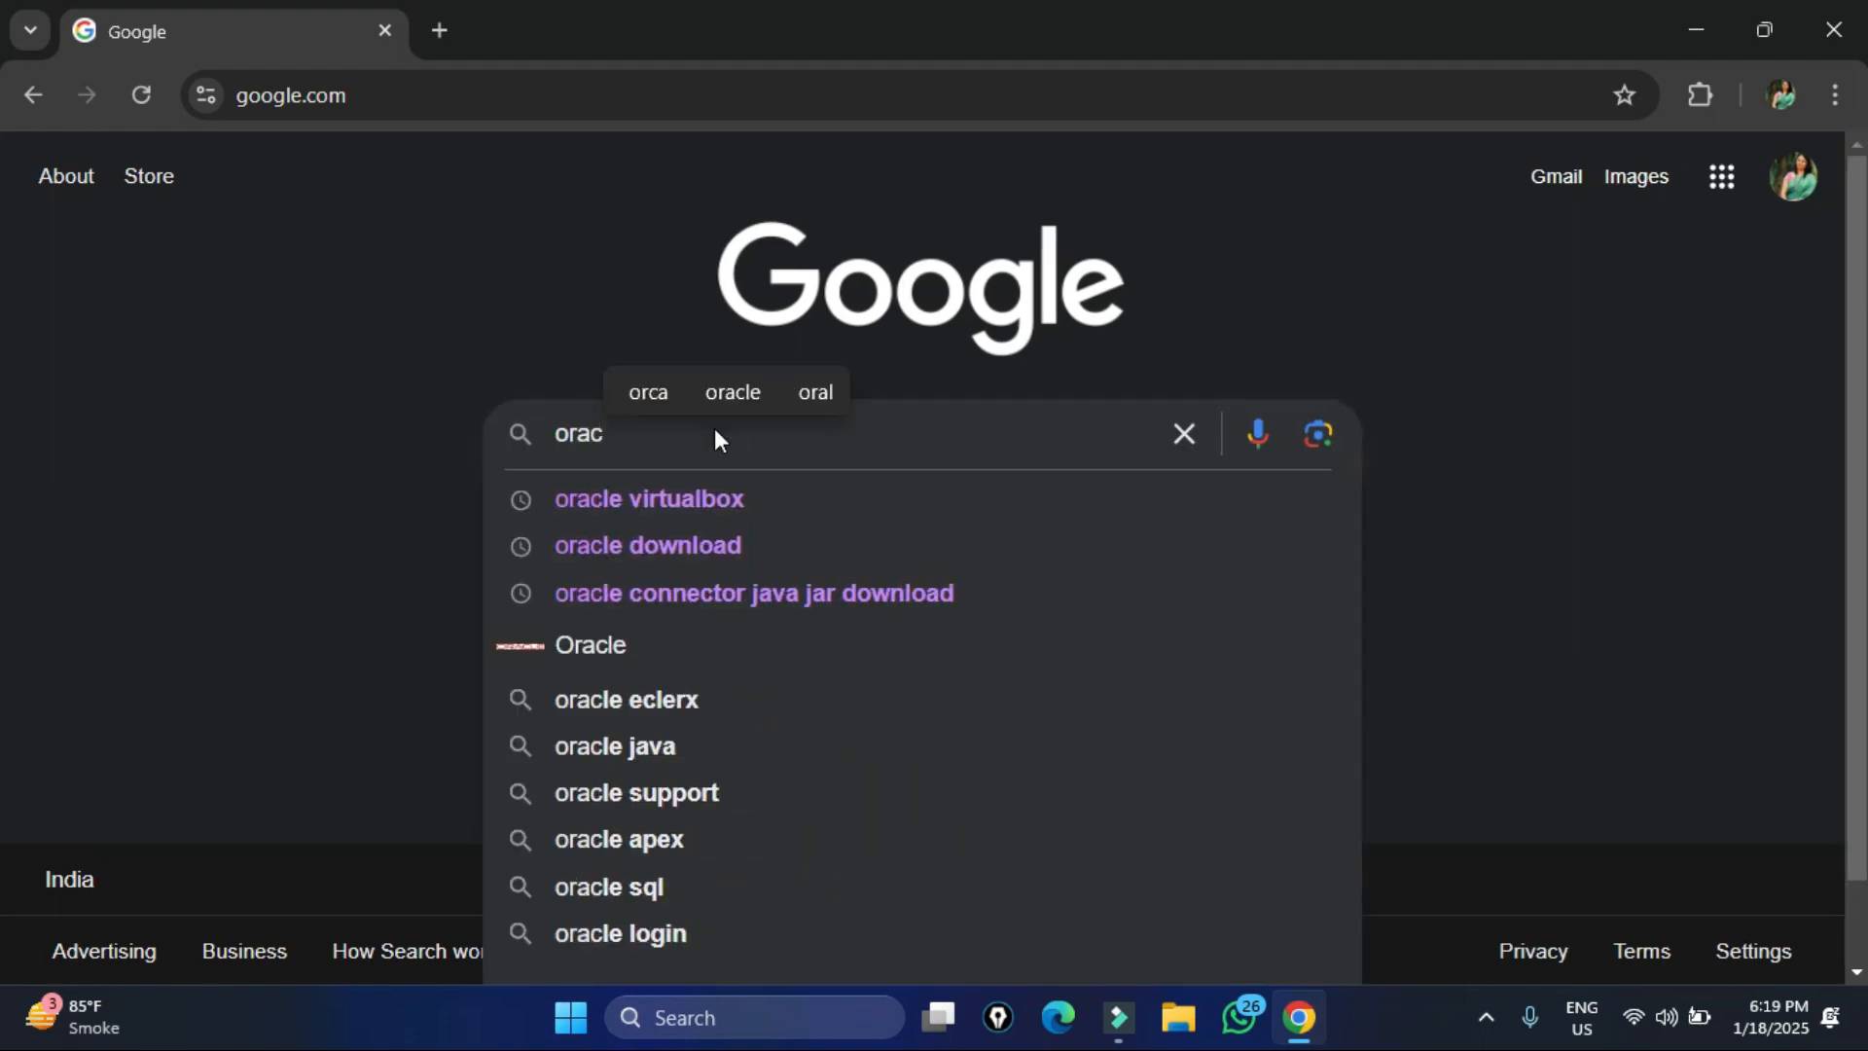
click(648, 498)
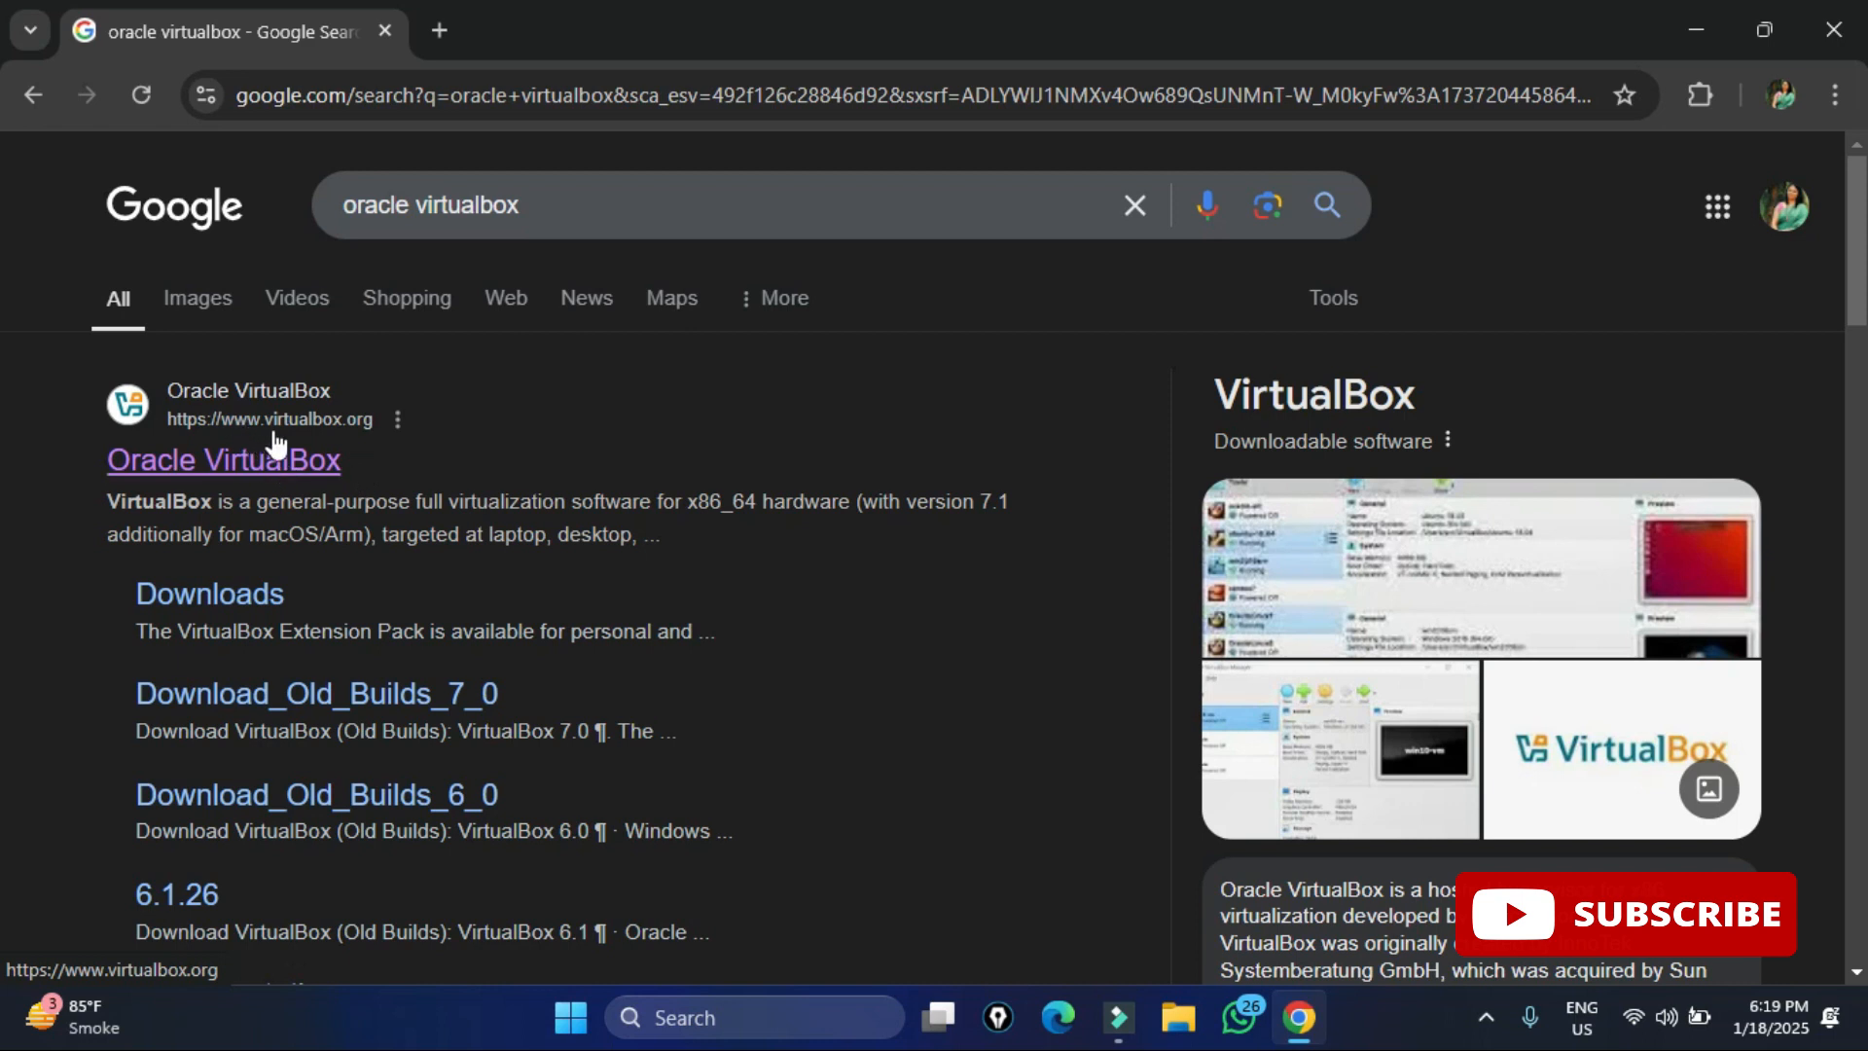
mouse_move(251, 477)
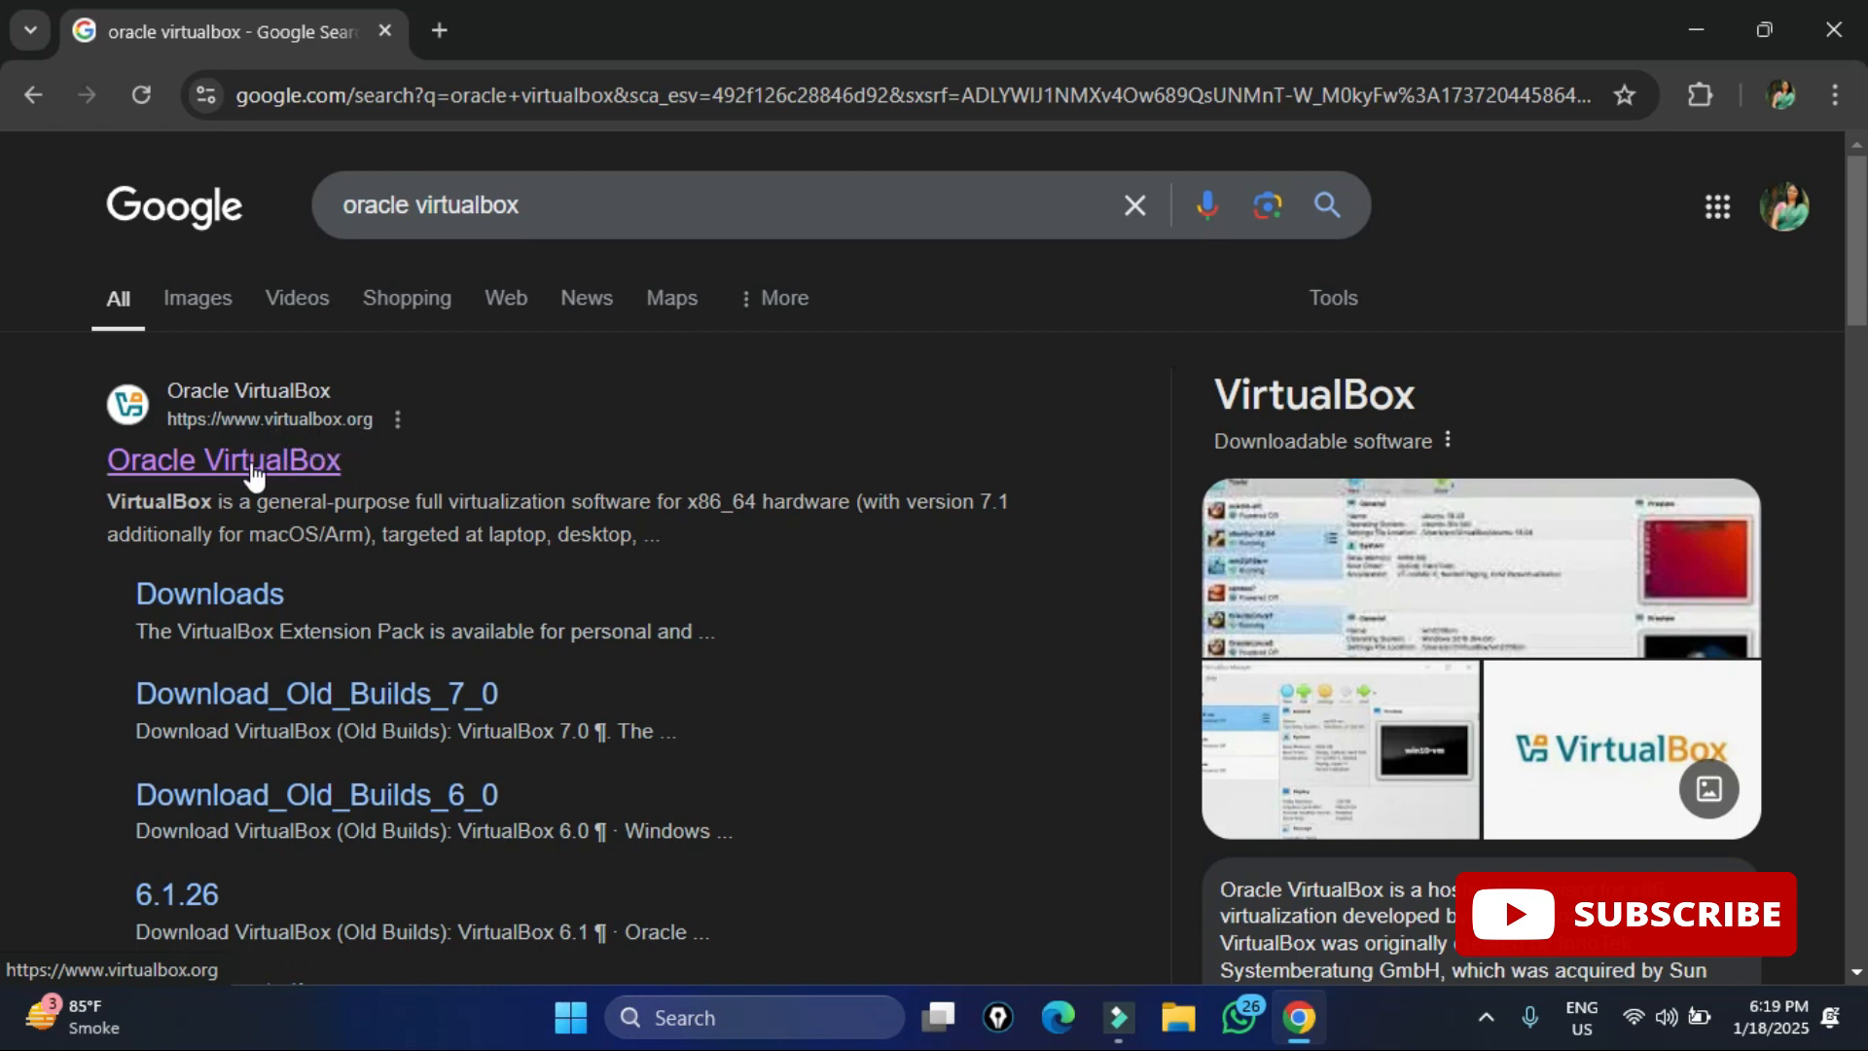
click(223, 459)
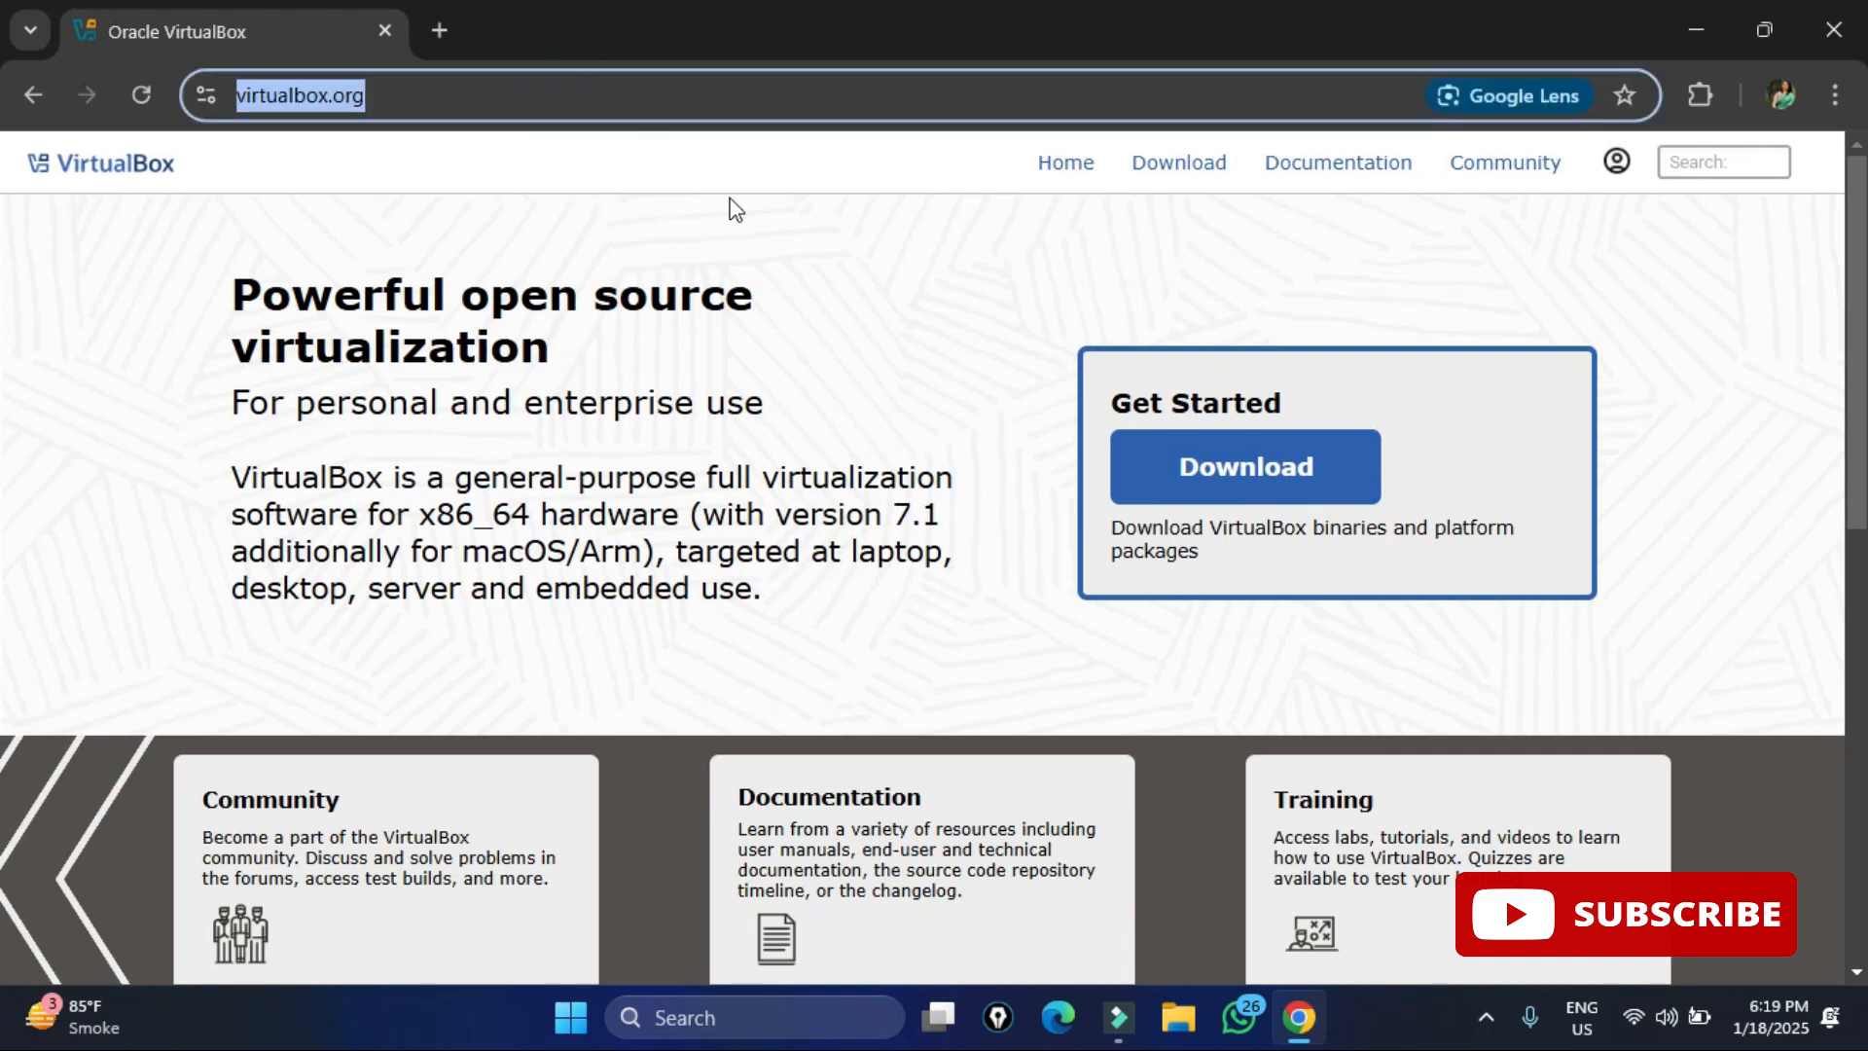
mouse_move(1206, 443)
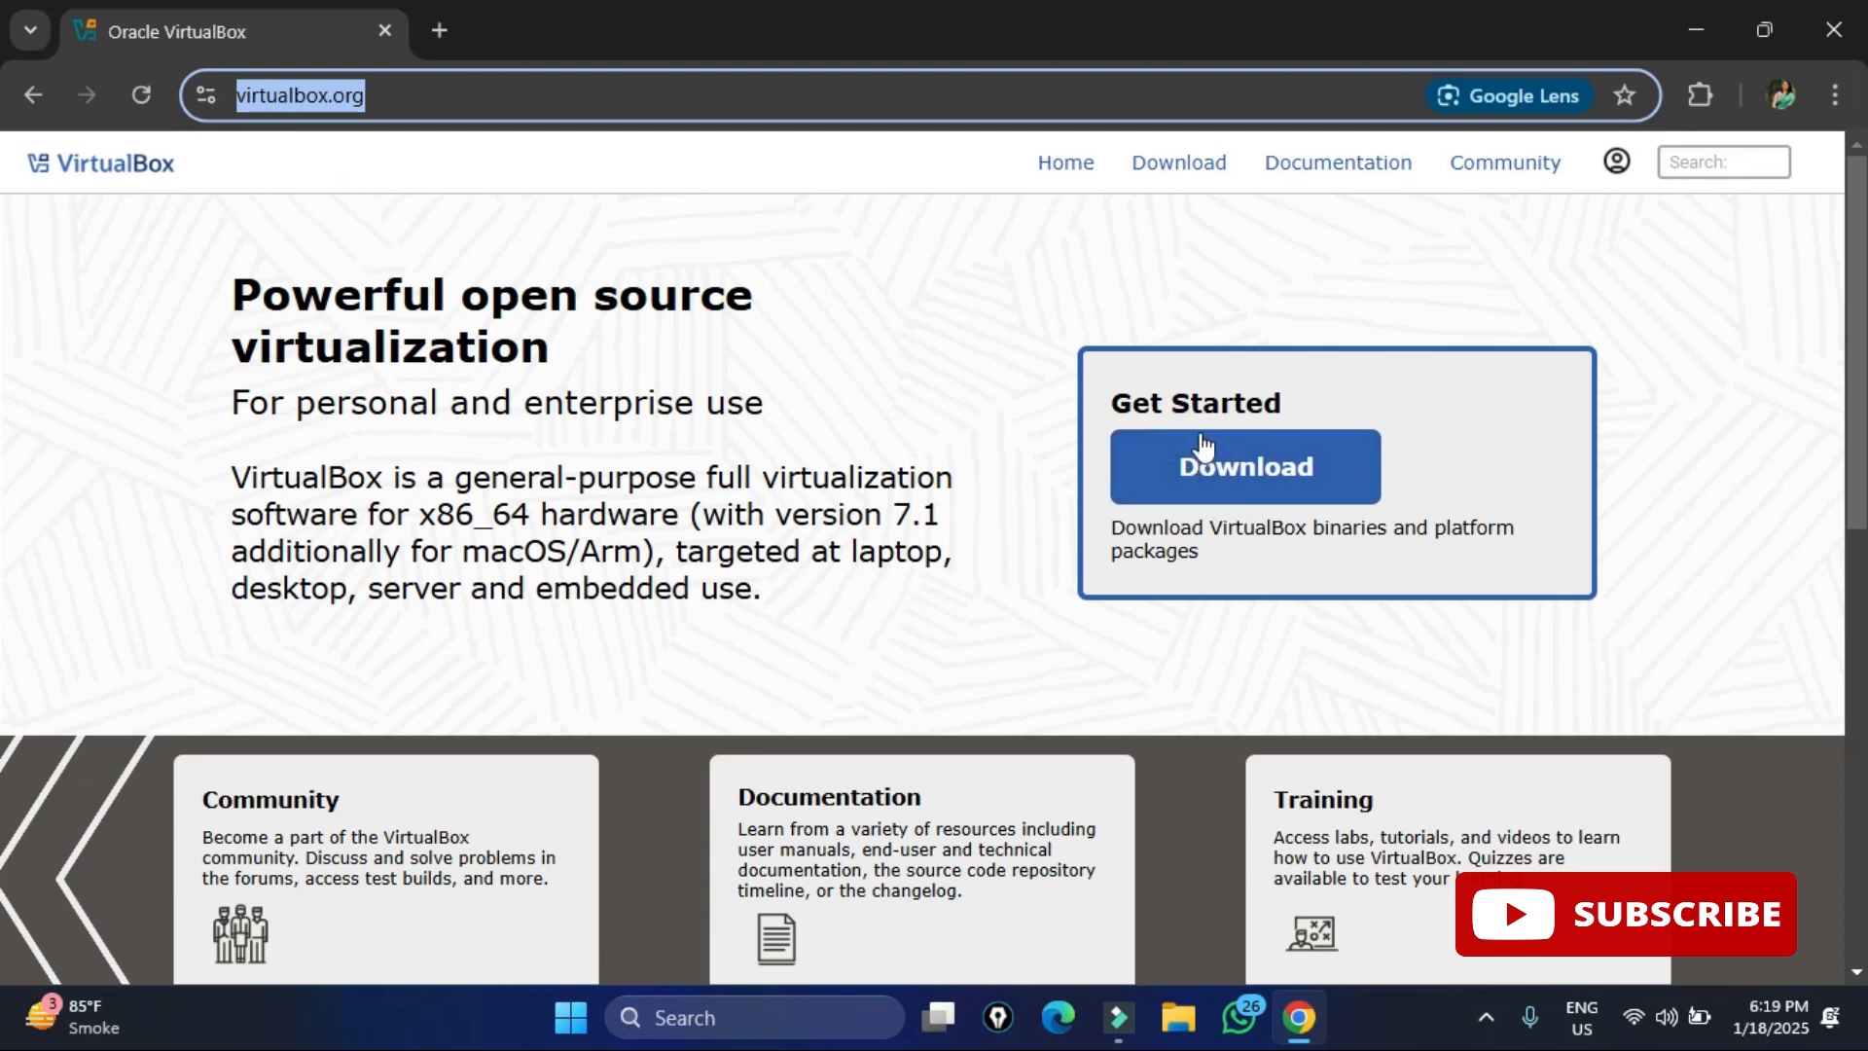
mouse_move(1340, 506)
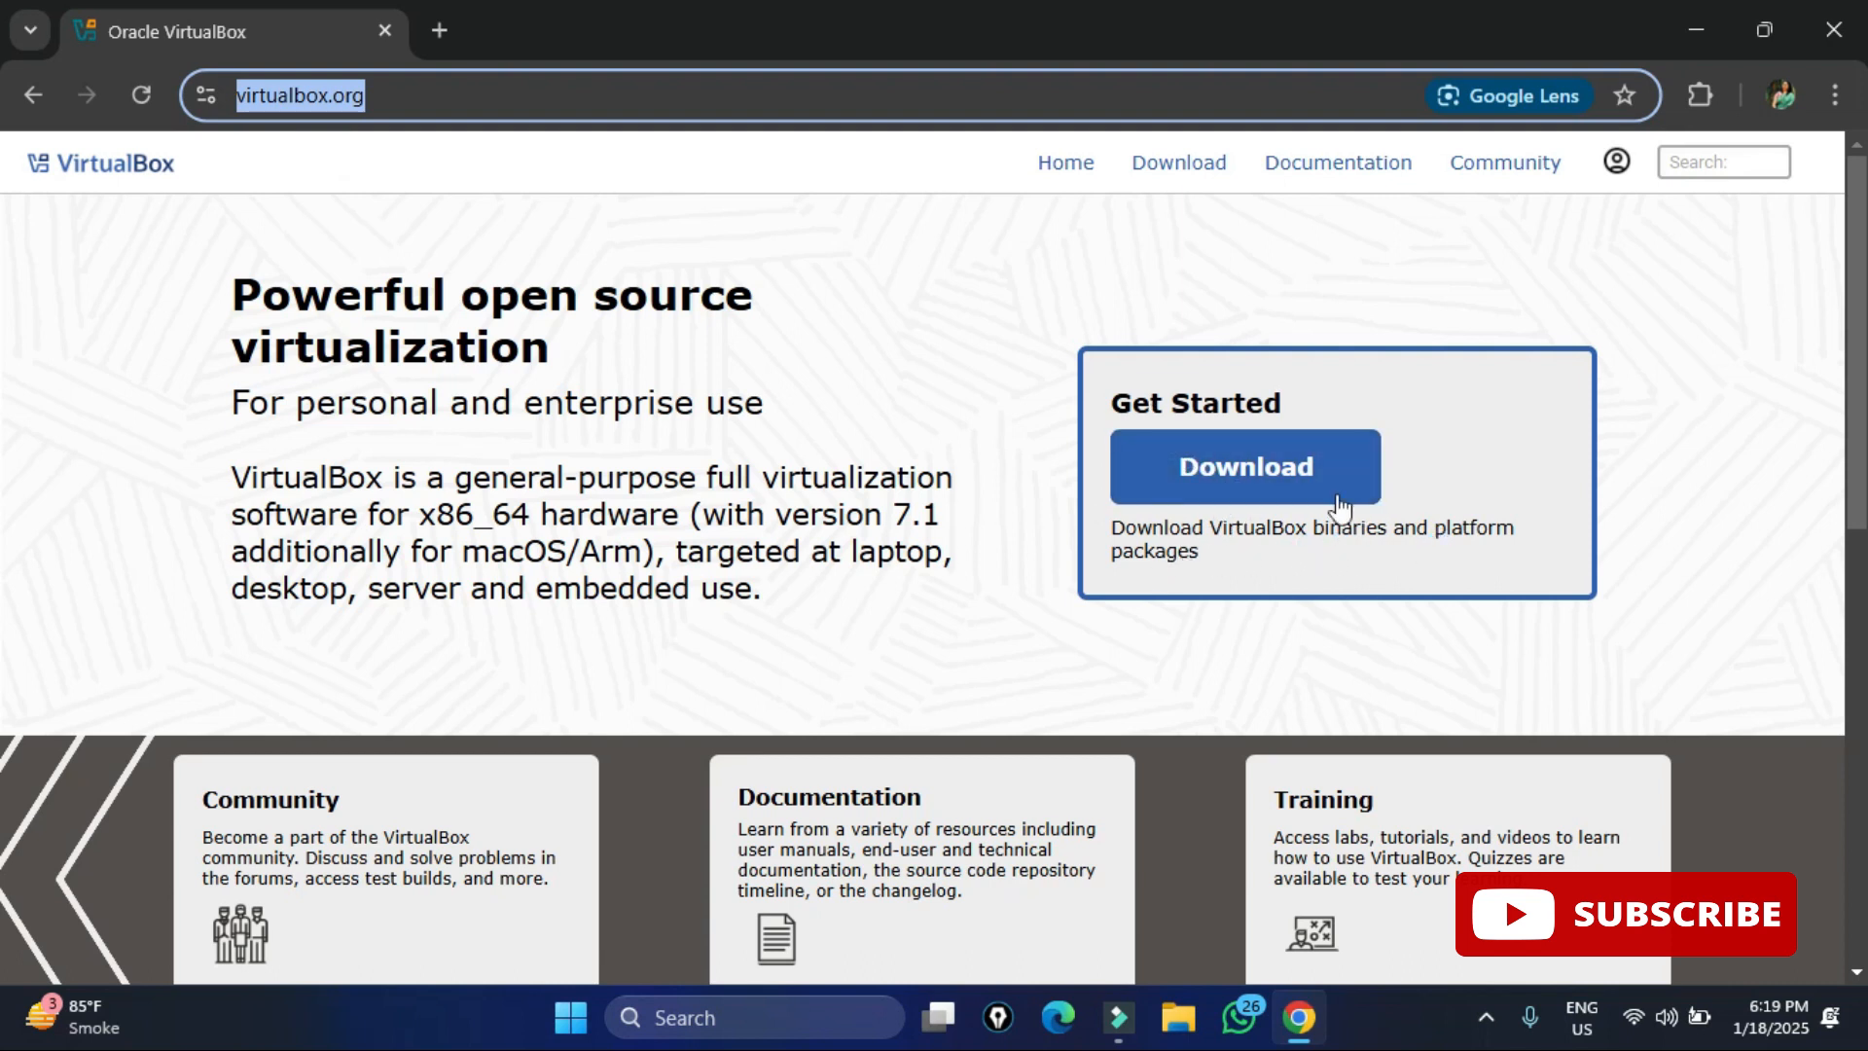
From the Downloads page, get the VirtualBox 7.1.4 Windows hosts installer and launch it from Chrome's downloads
click(1243, 465)
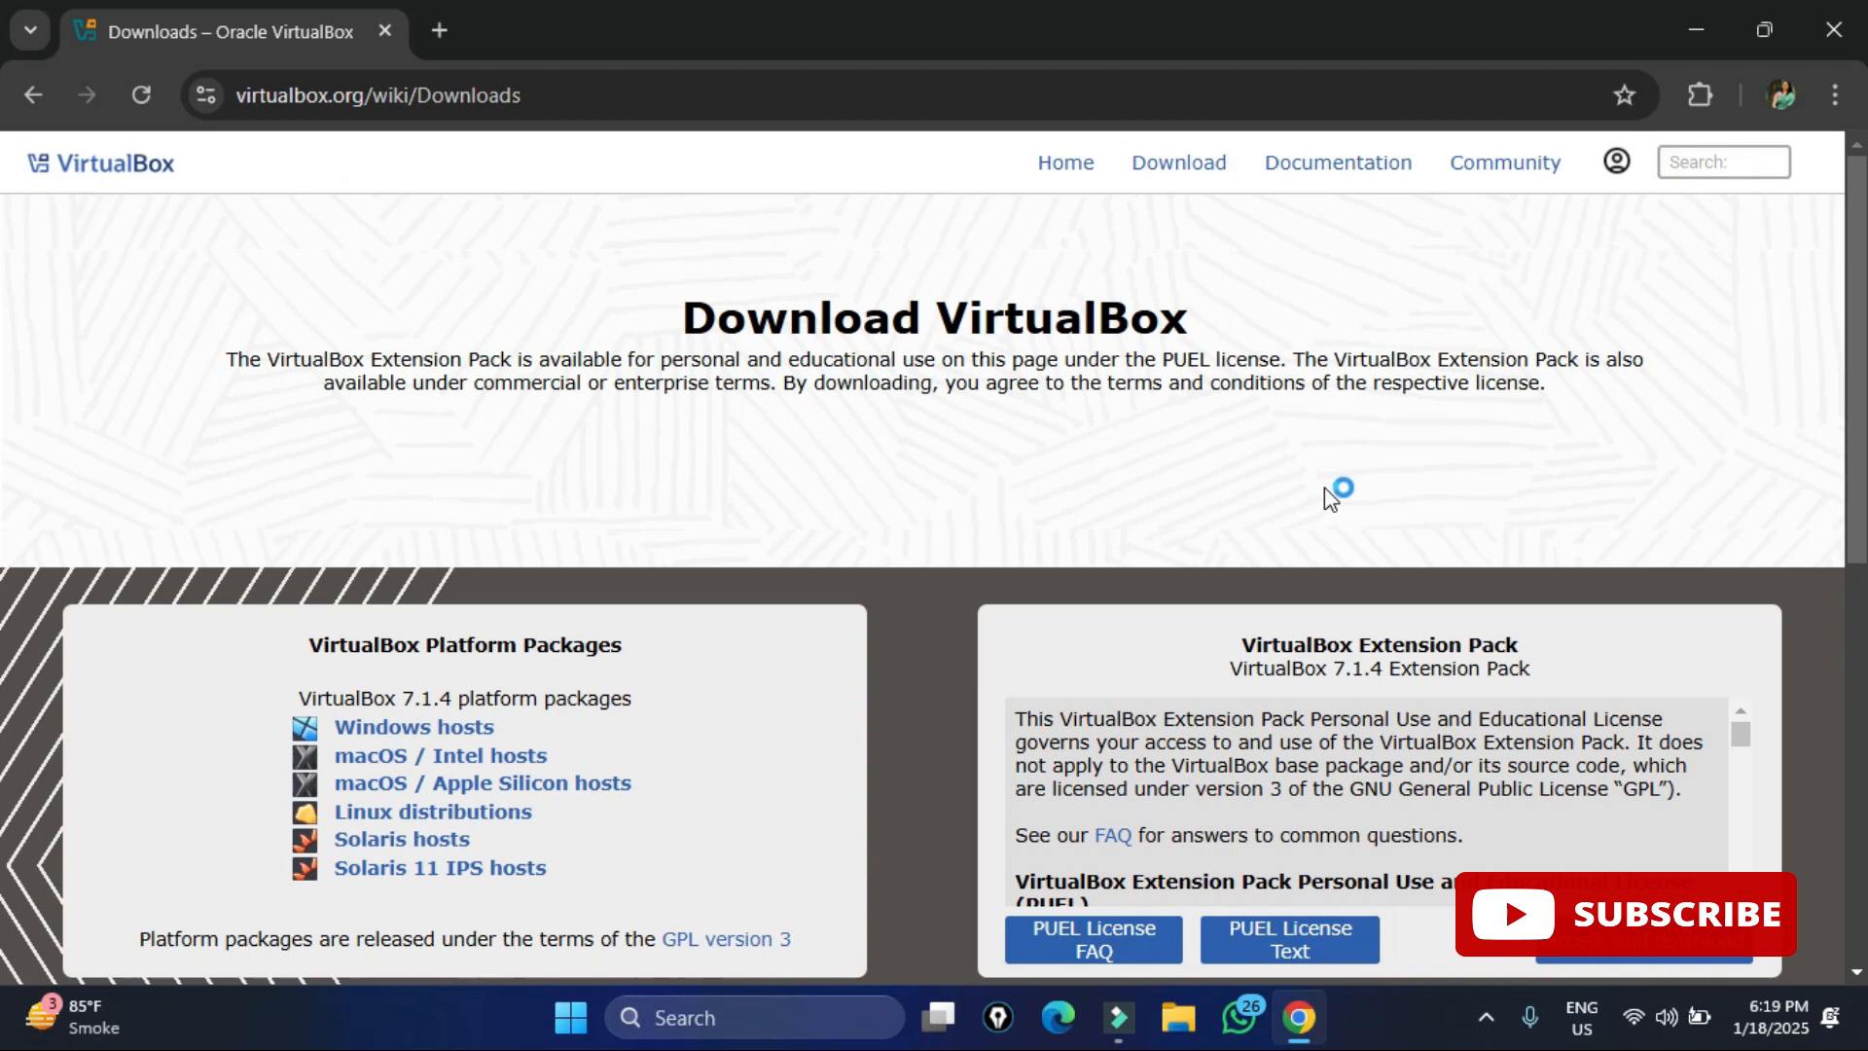
mouse_move(492, 704)
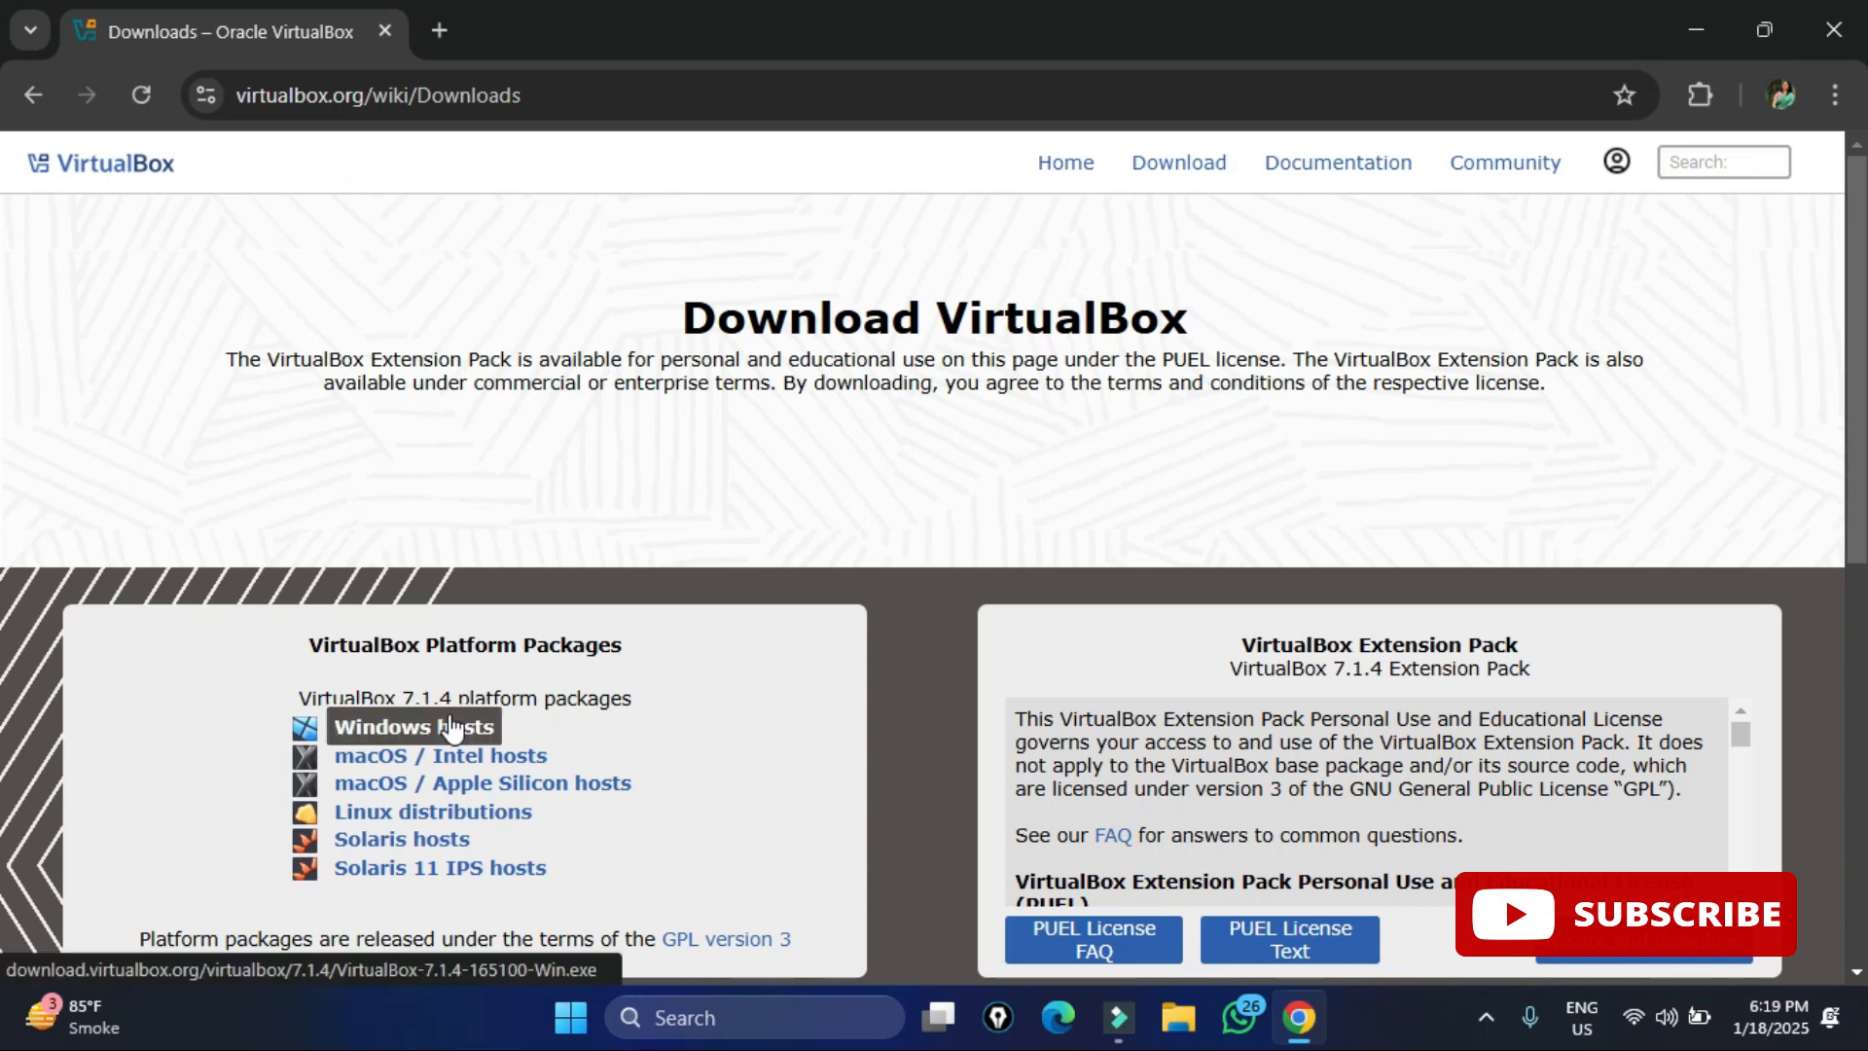
click(415, 726)
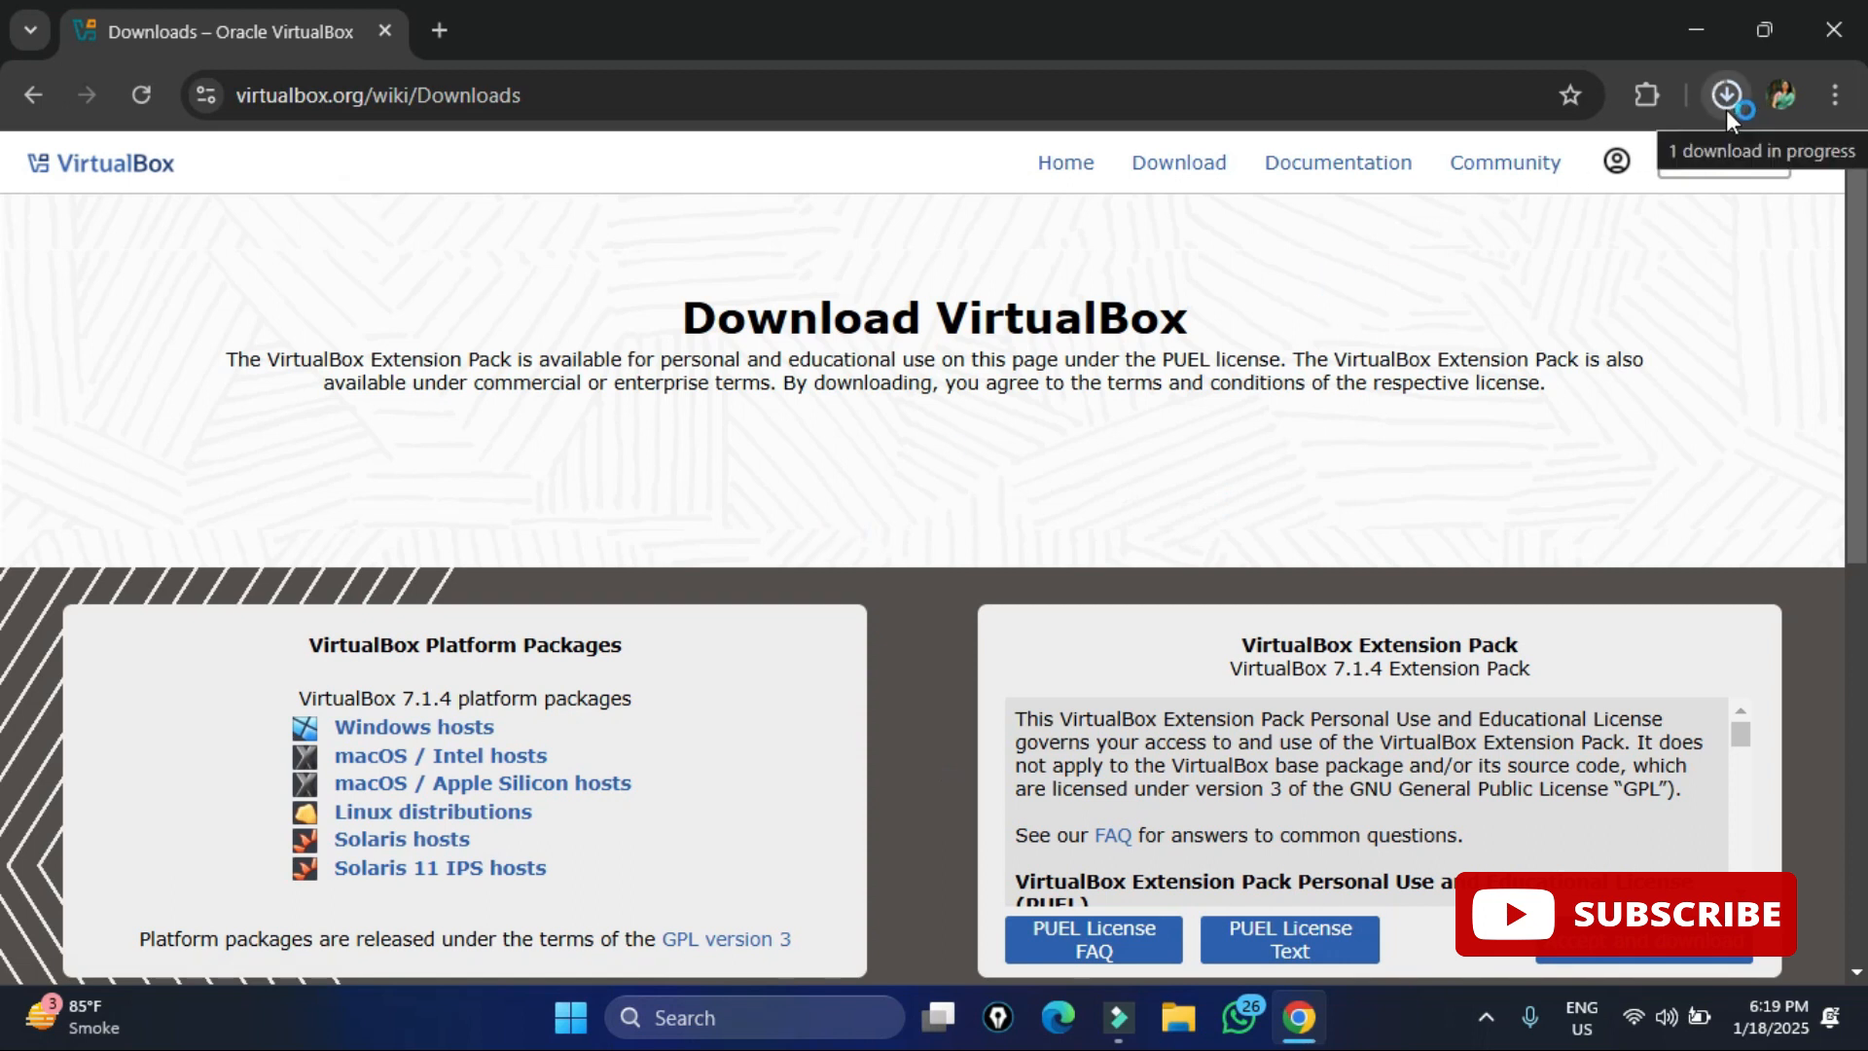
click(1724, 95)
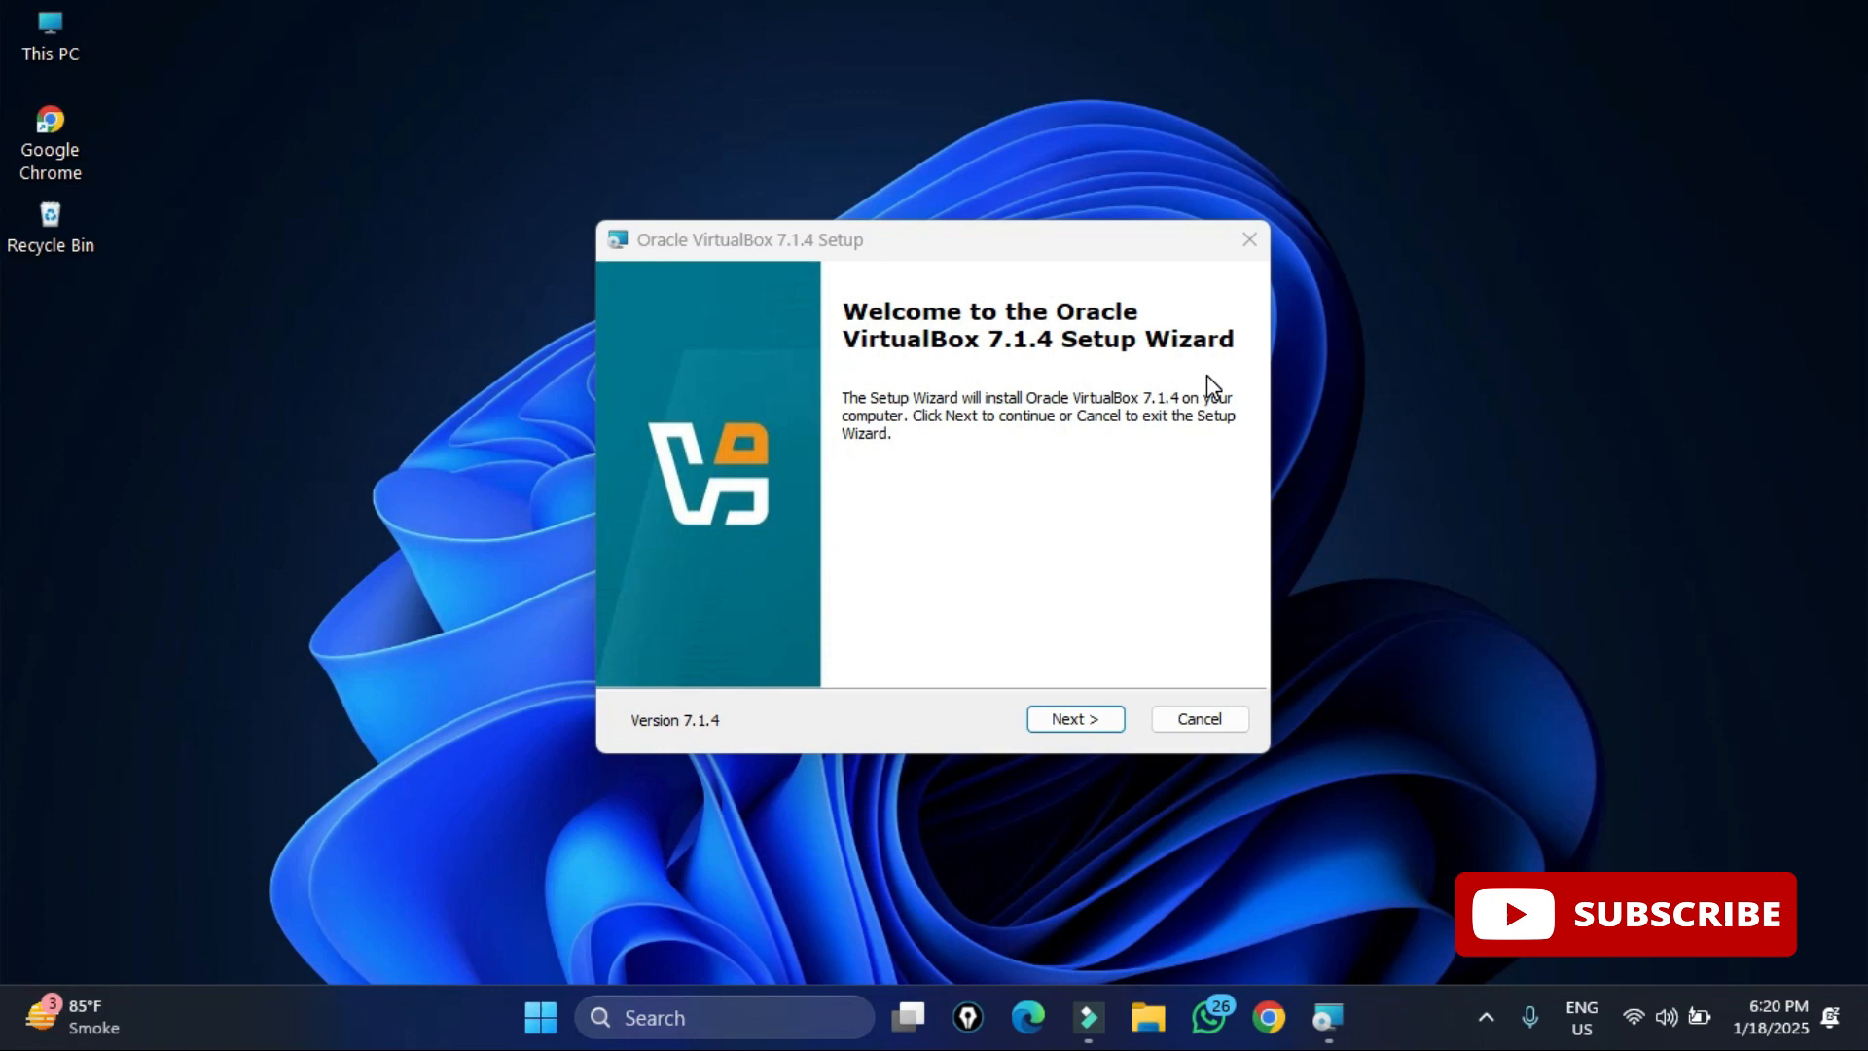
mouse_move(1074, 718)
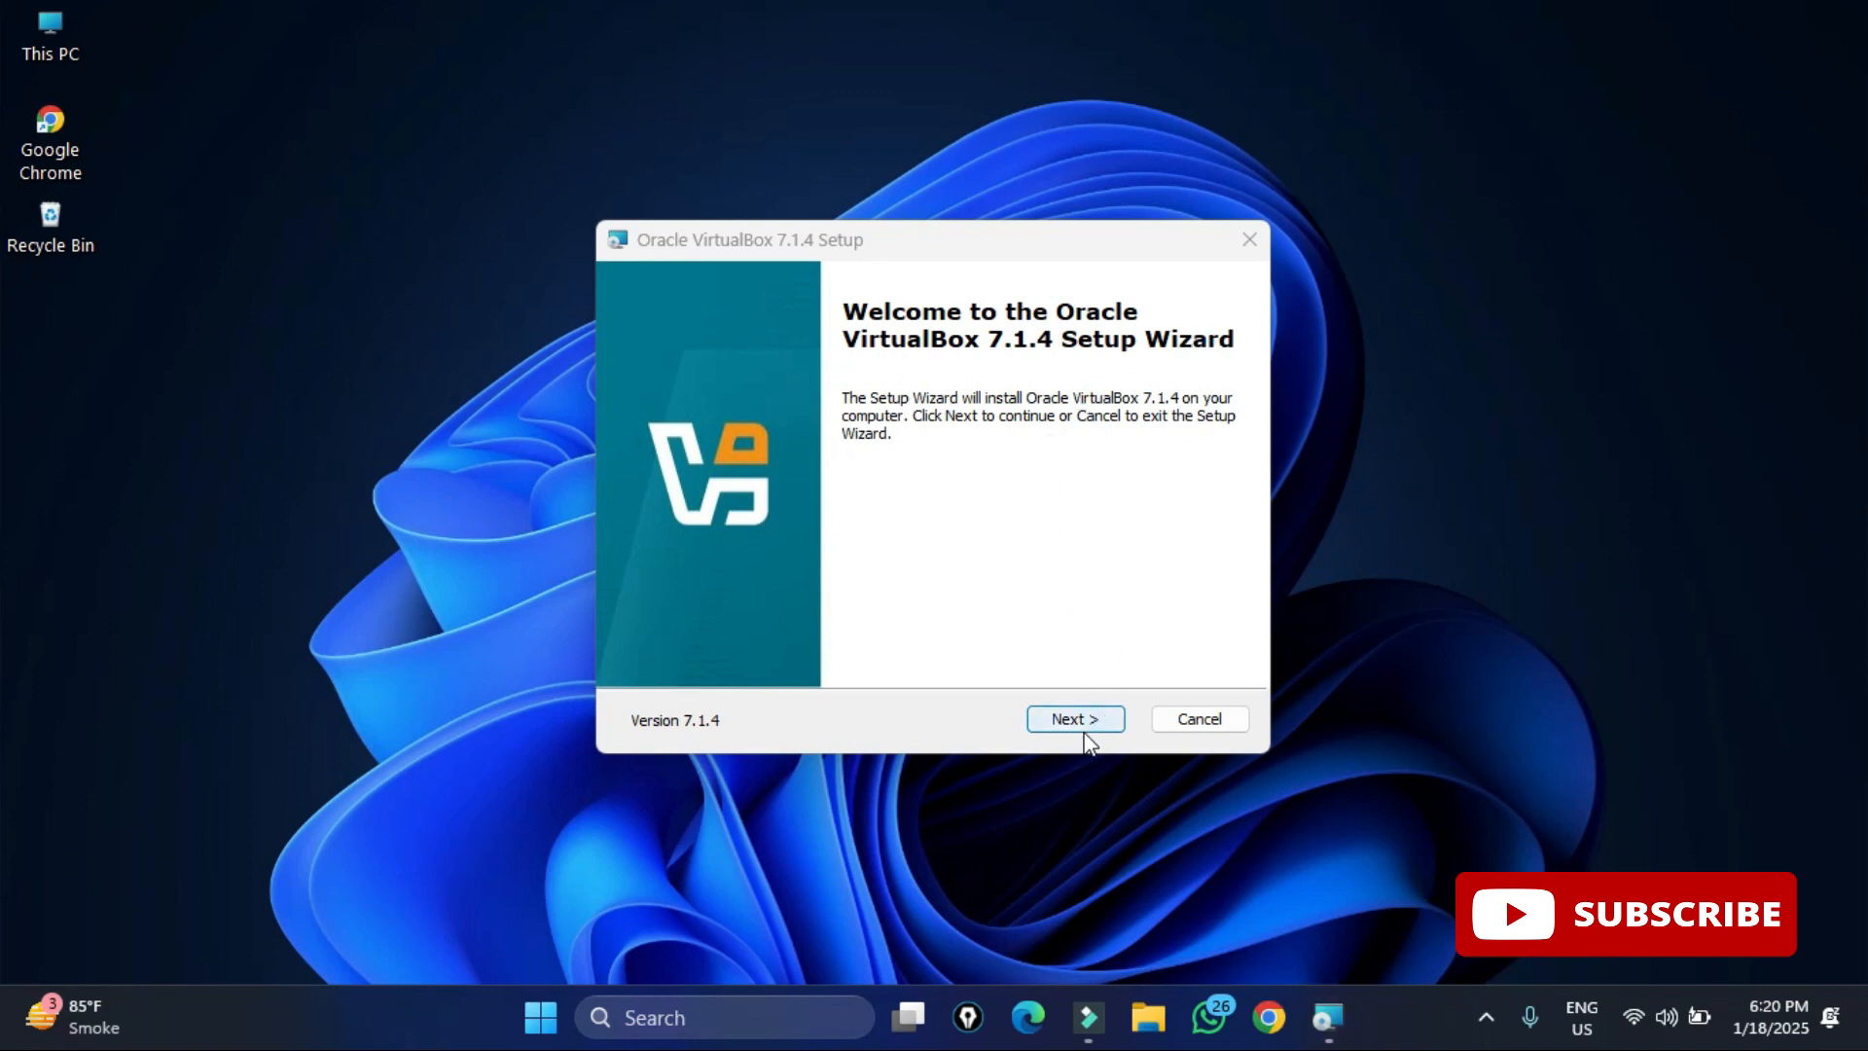
Move past the welcome page, accept the License Agreement terms and reach the Custom Setup screen
click(1072, 717)
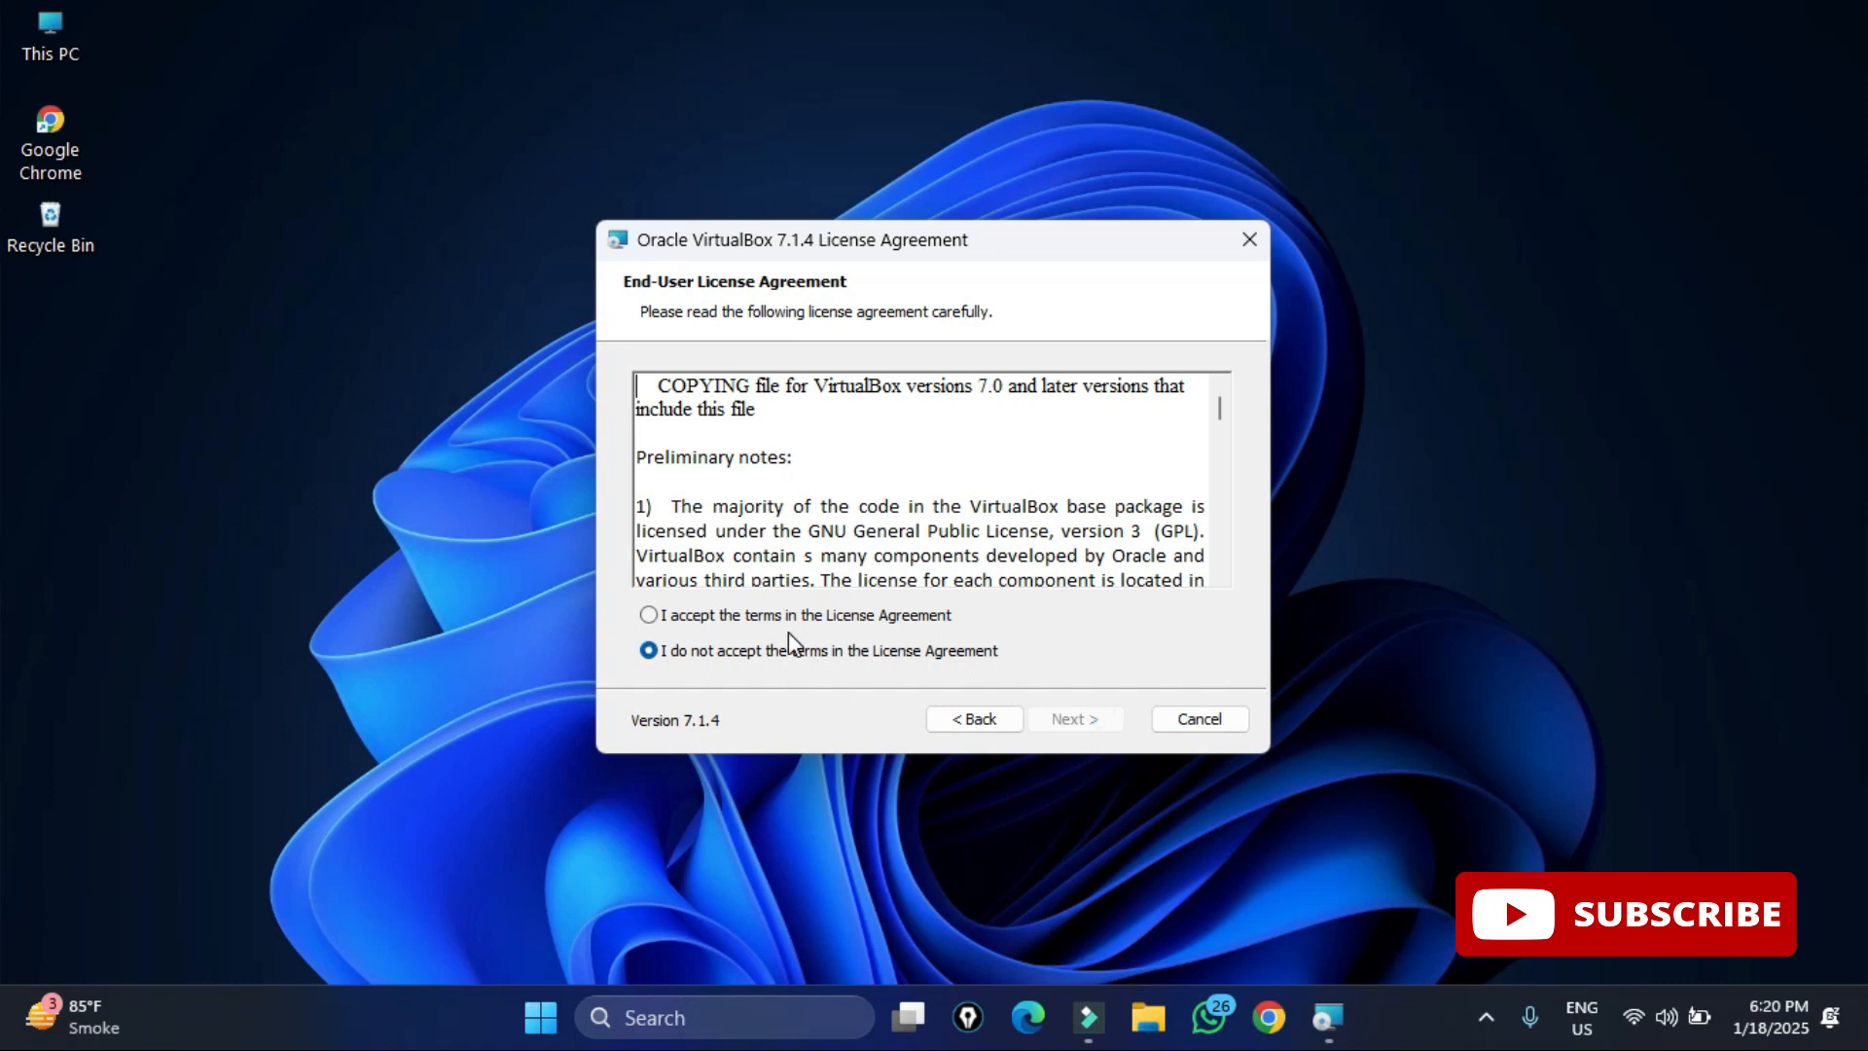
click(647, 615)
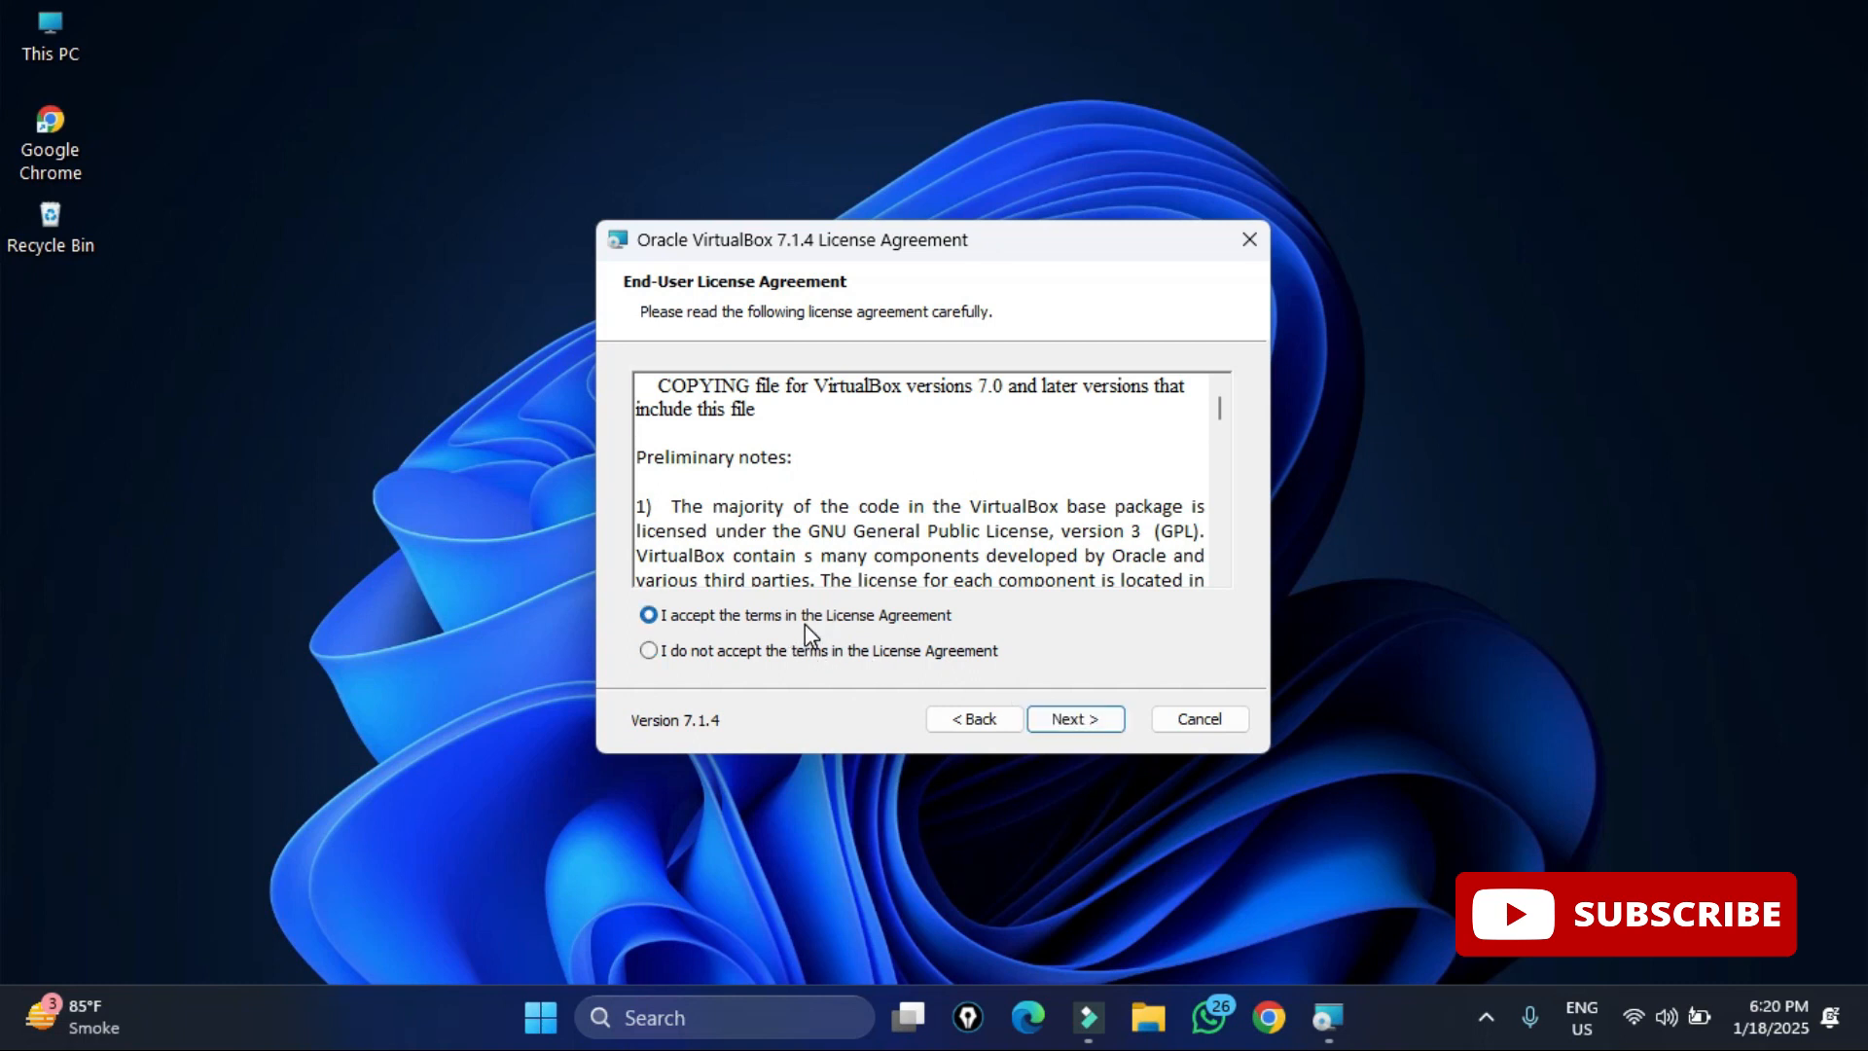
click(1074, 718)
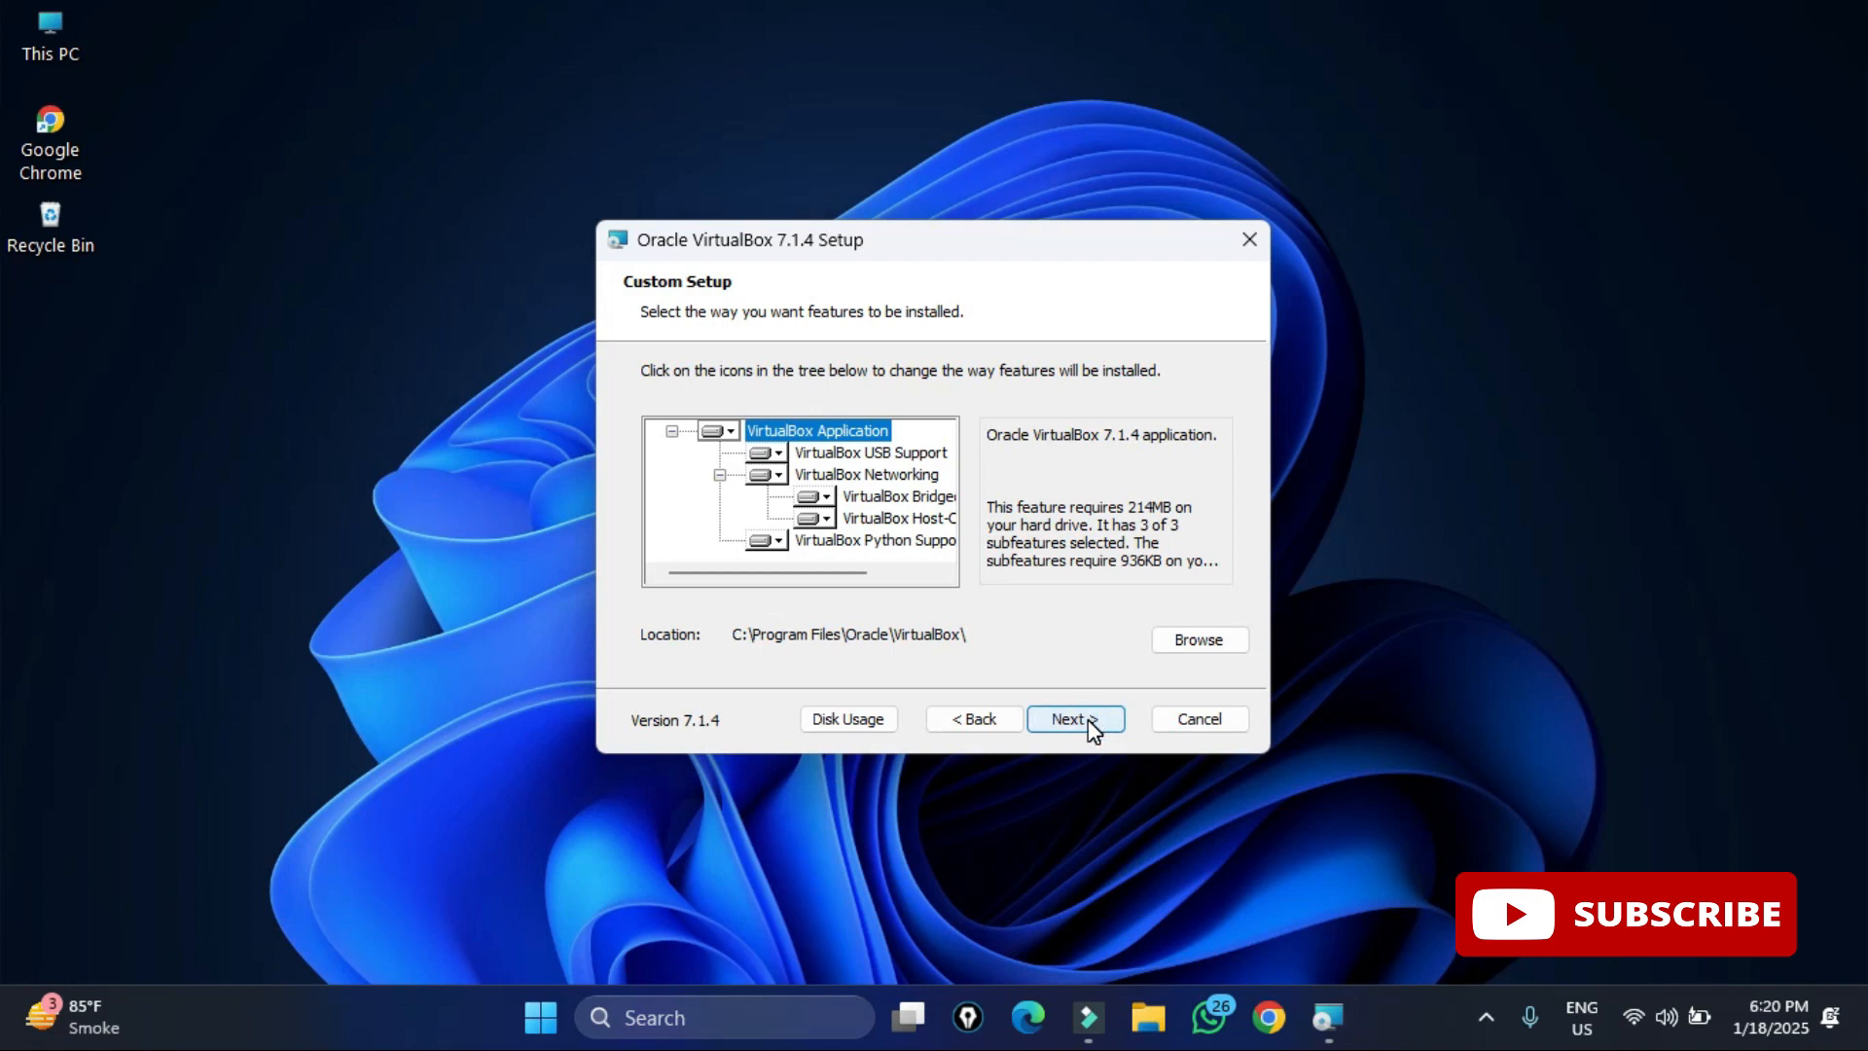
Keep default features and location, confirming Yes on the Network Interfaces and Missing Python Dependencies warnings
click(1073, 718)
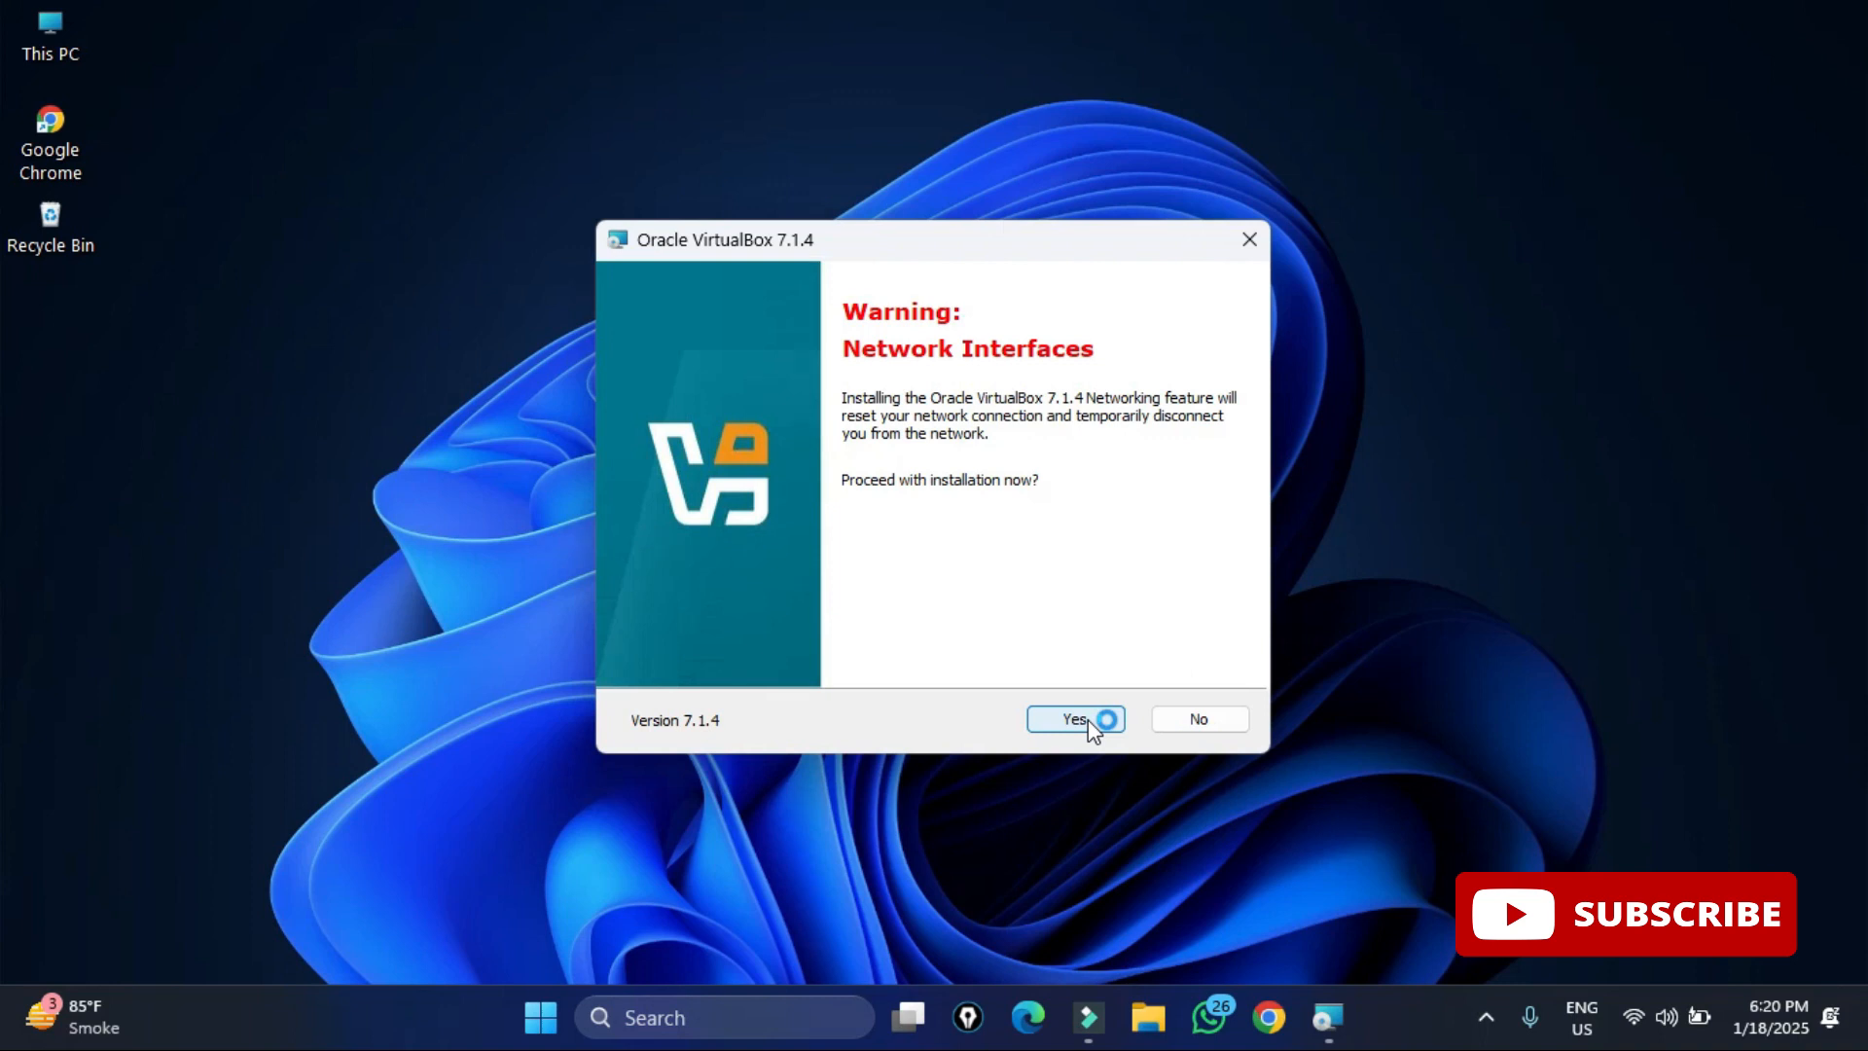
click(1072, 718)
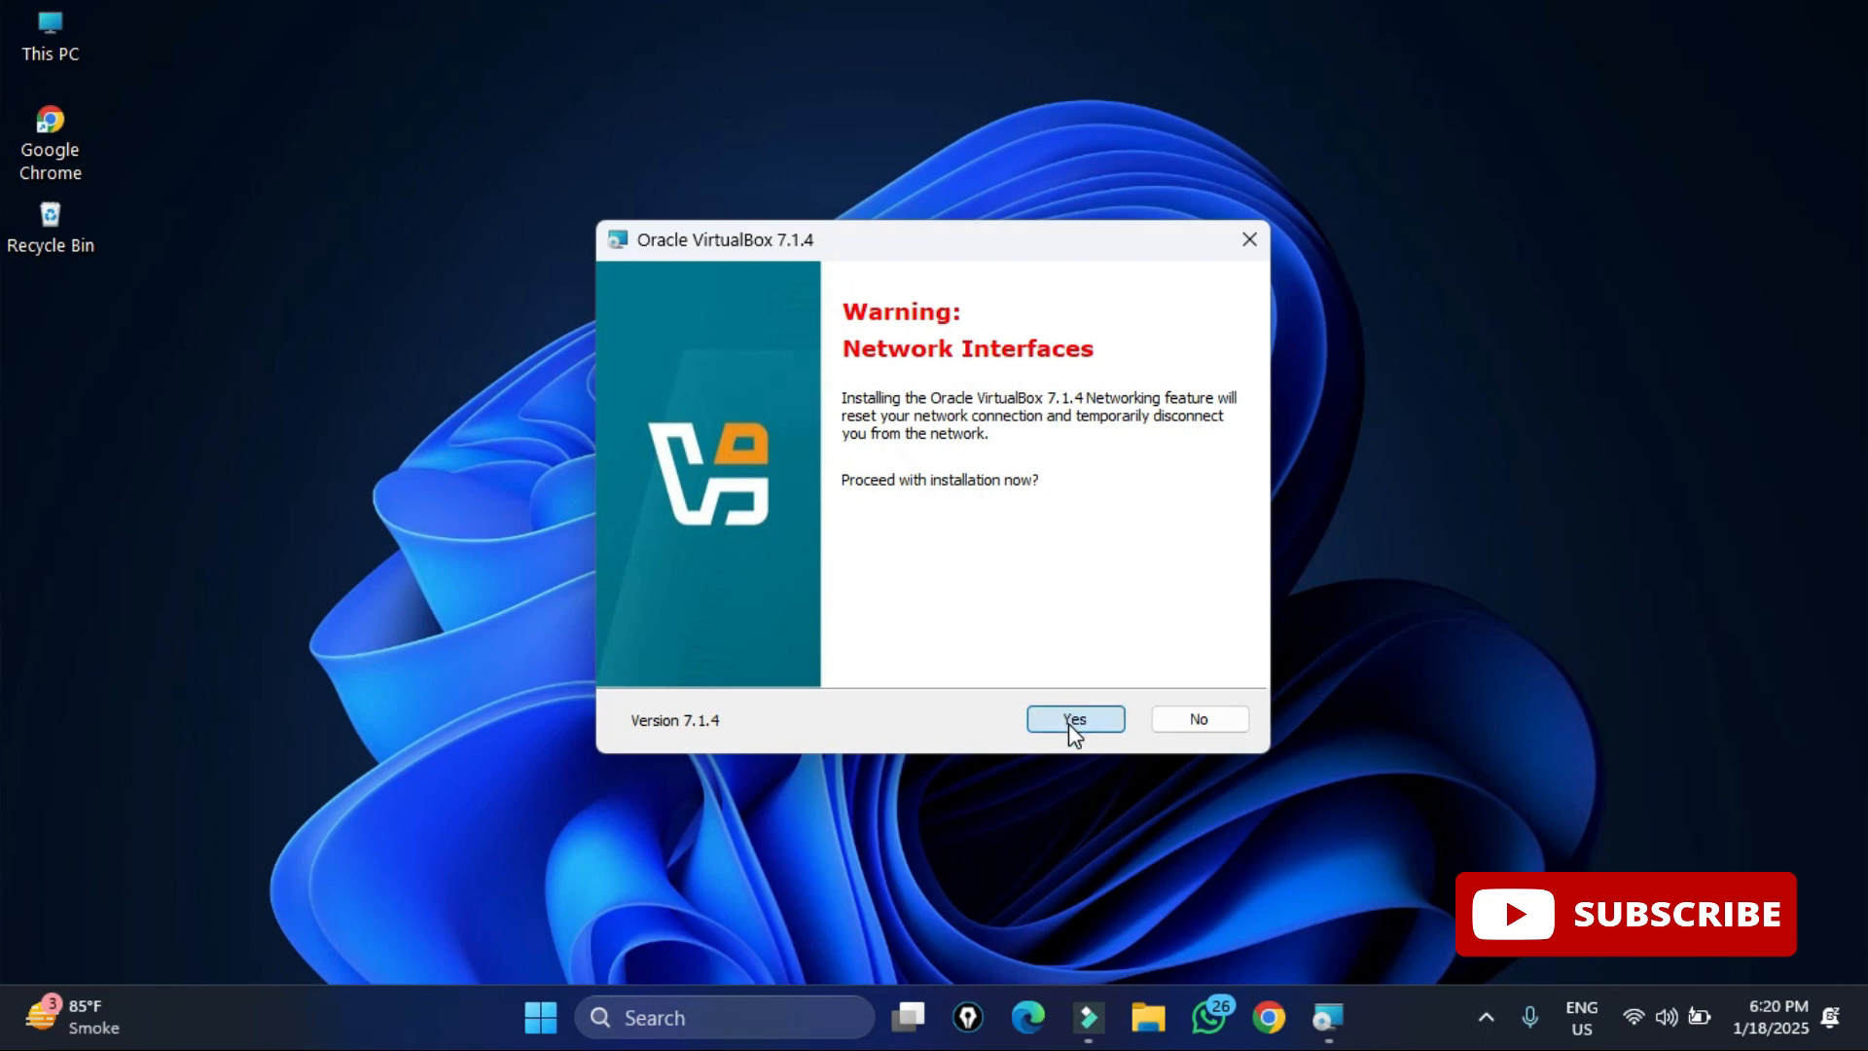
click(1074, 717)
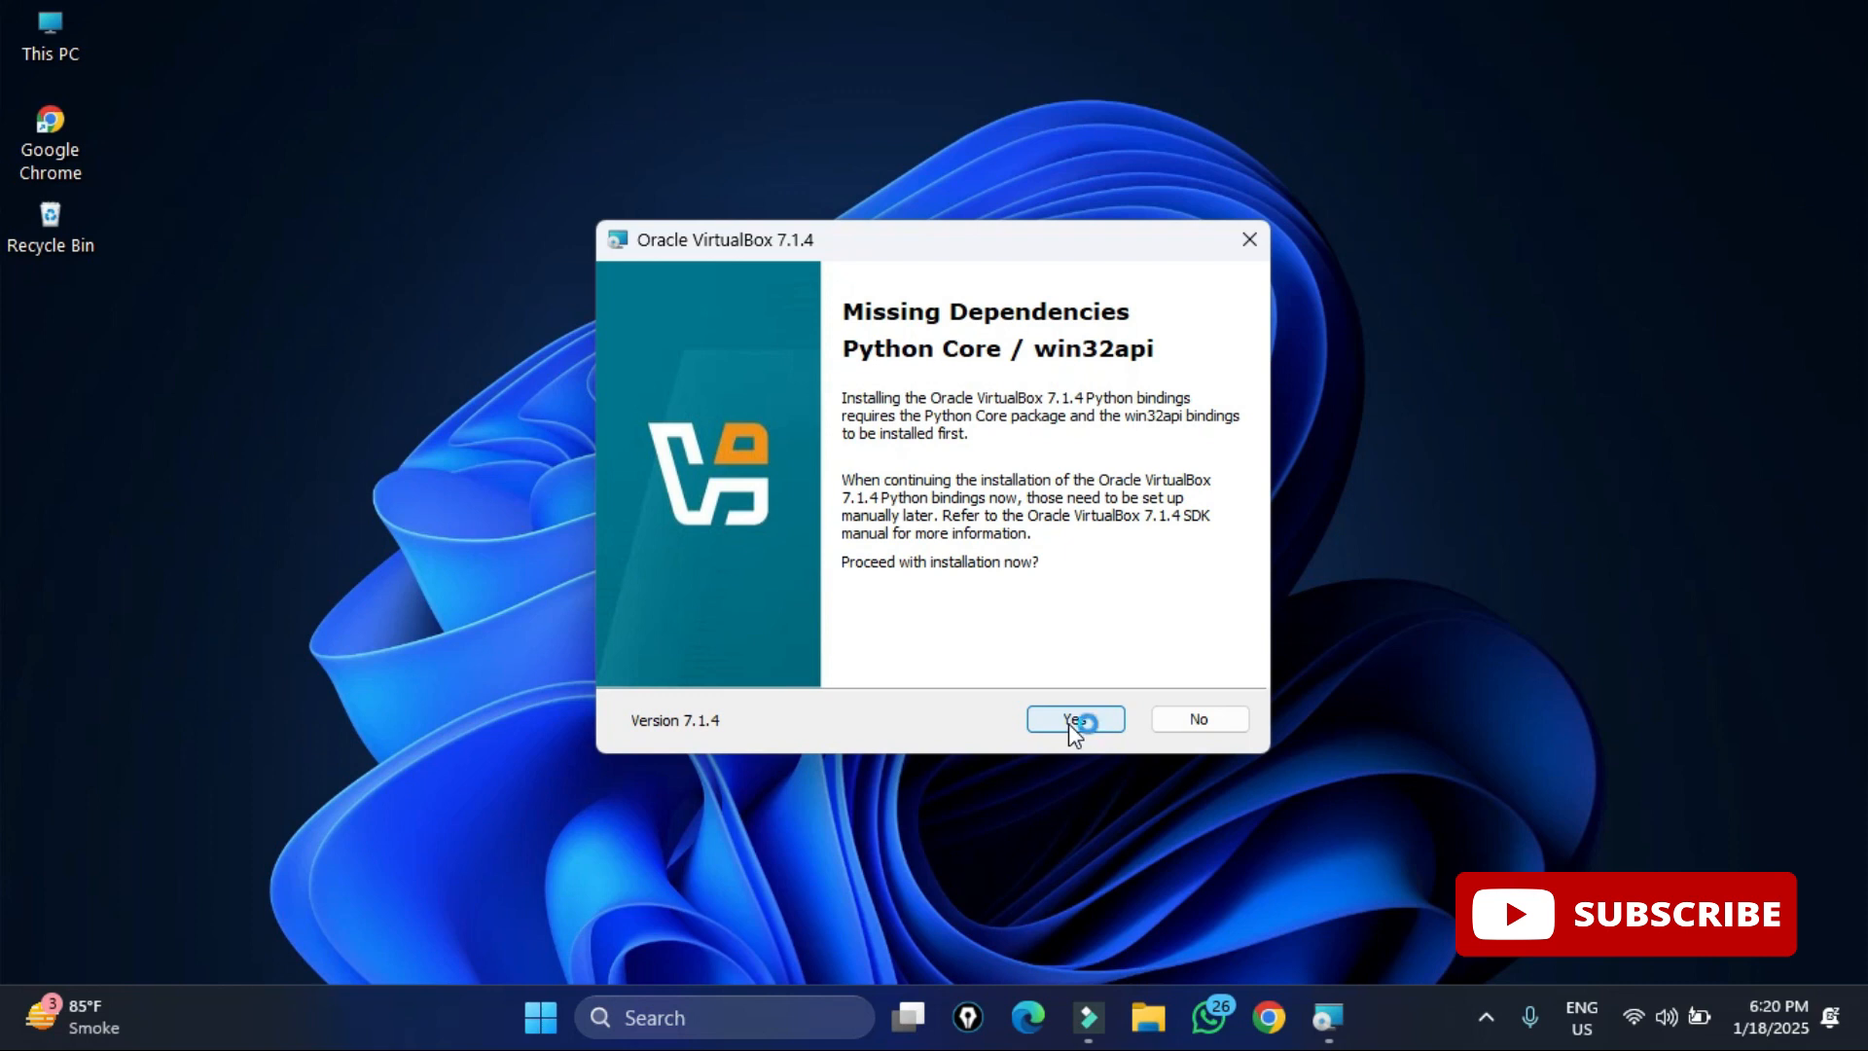
click(1074, 718)
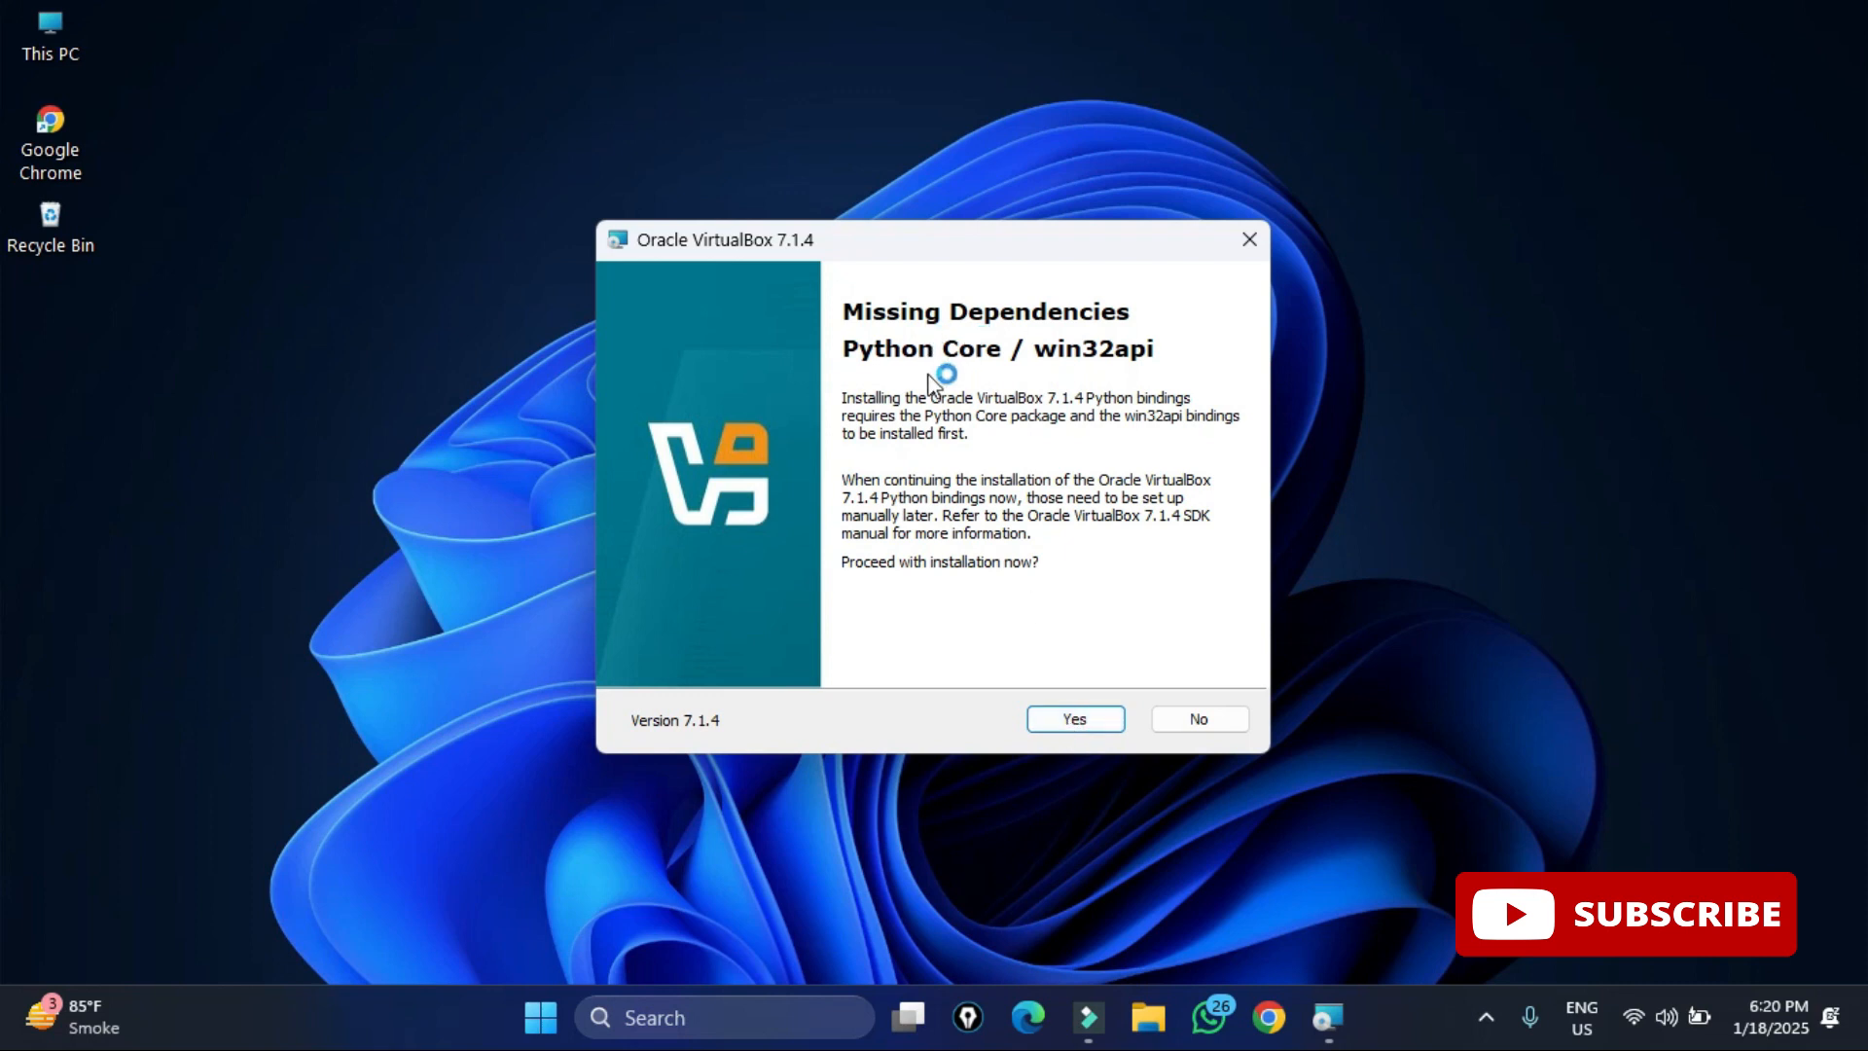
mouse_move(1076, 506)
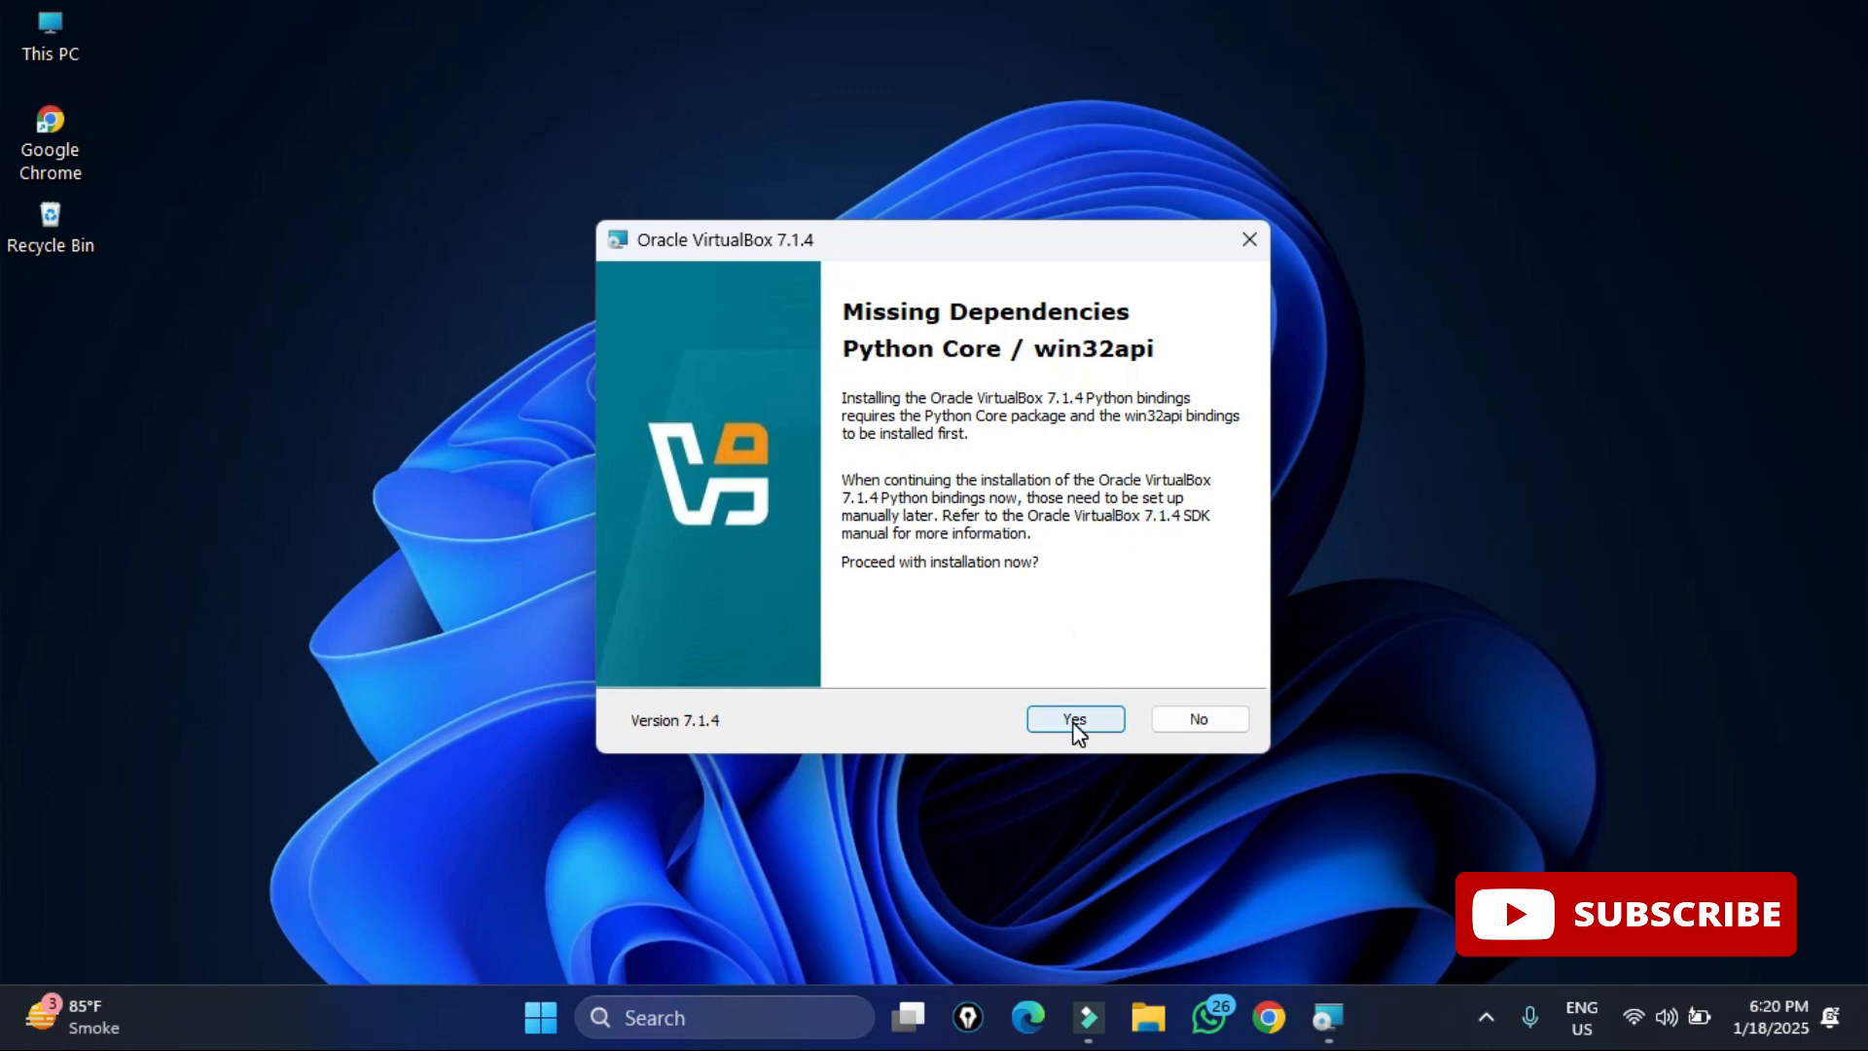
click(1071, 718)
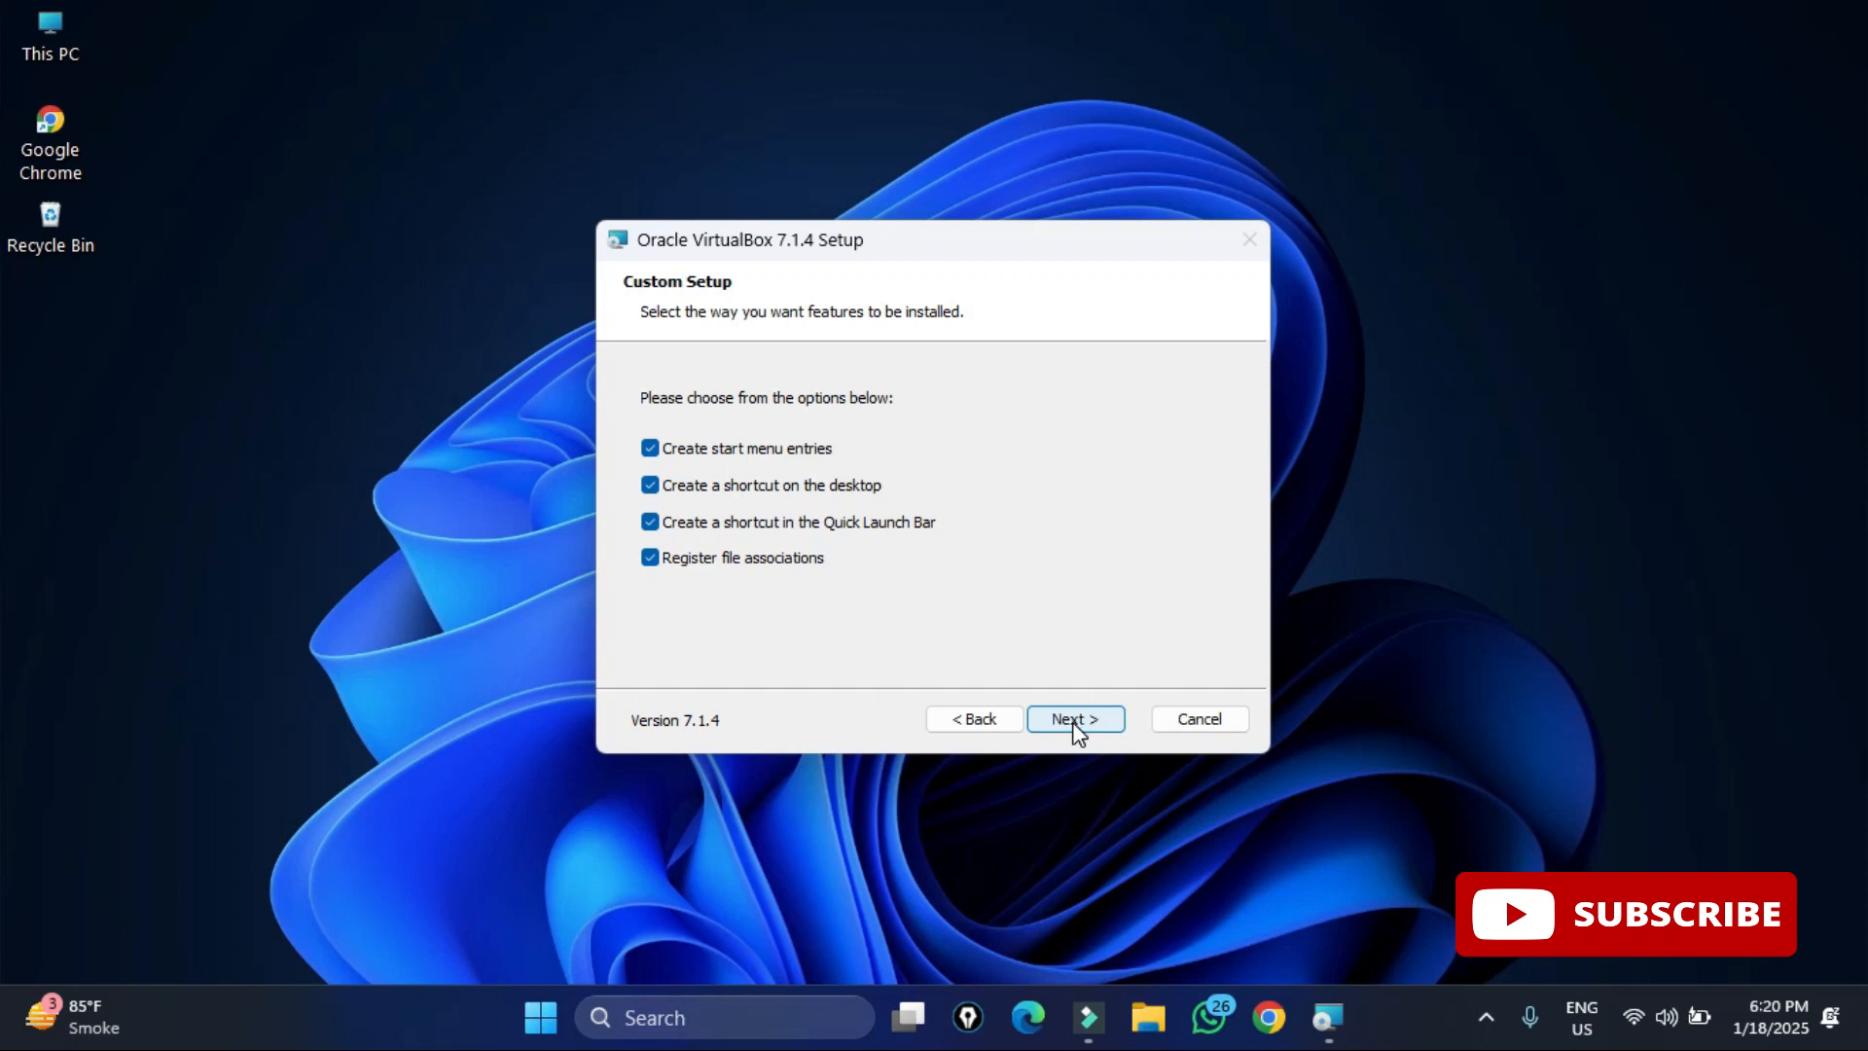
Keep all shortcut and file-association options and run the VirtualBox 7.1.4 installation to completion
click(1074, 718)
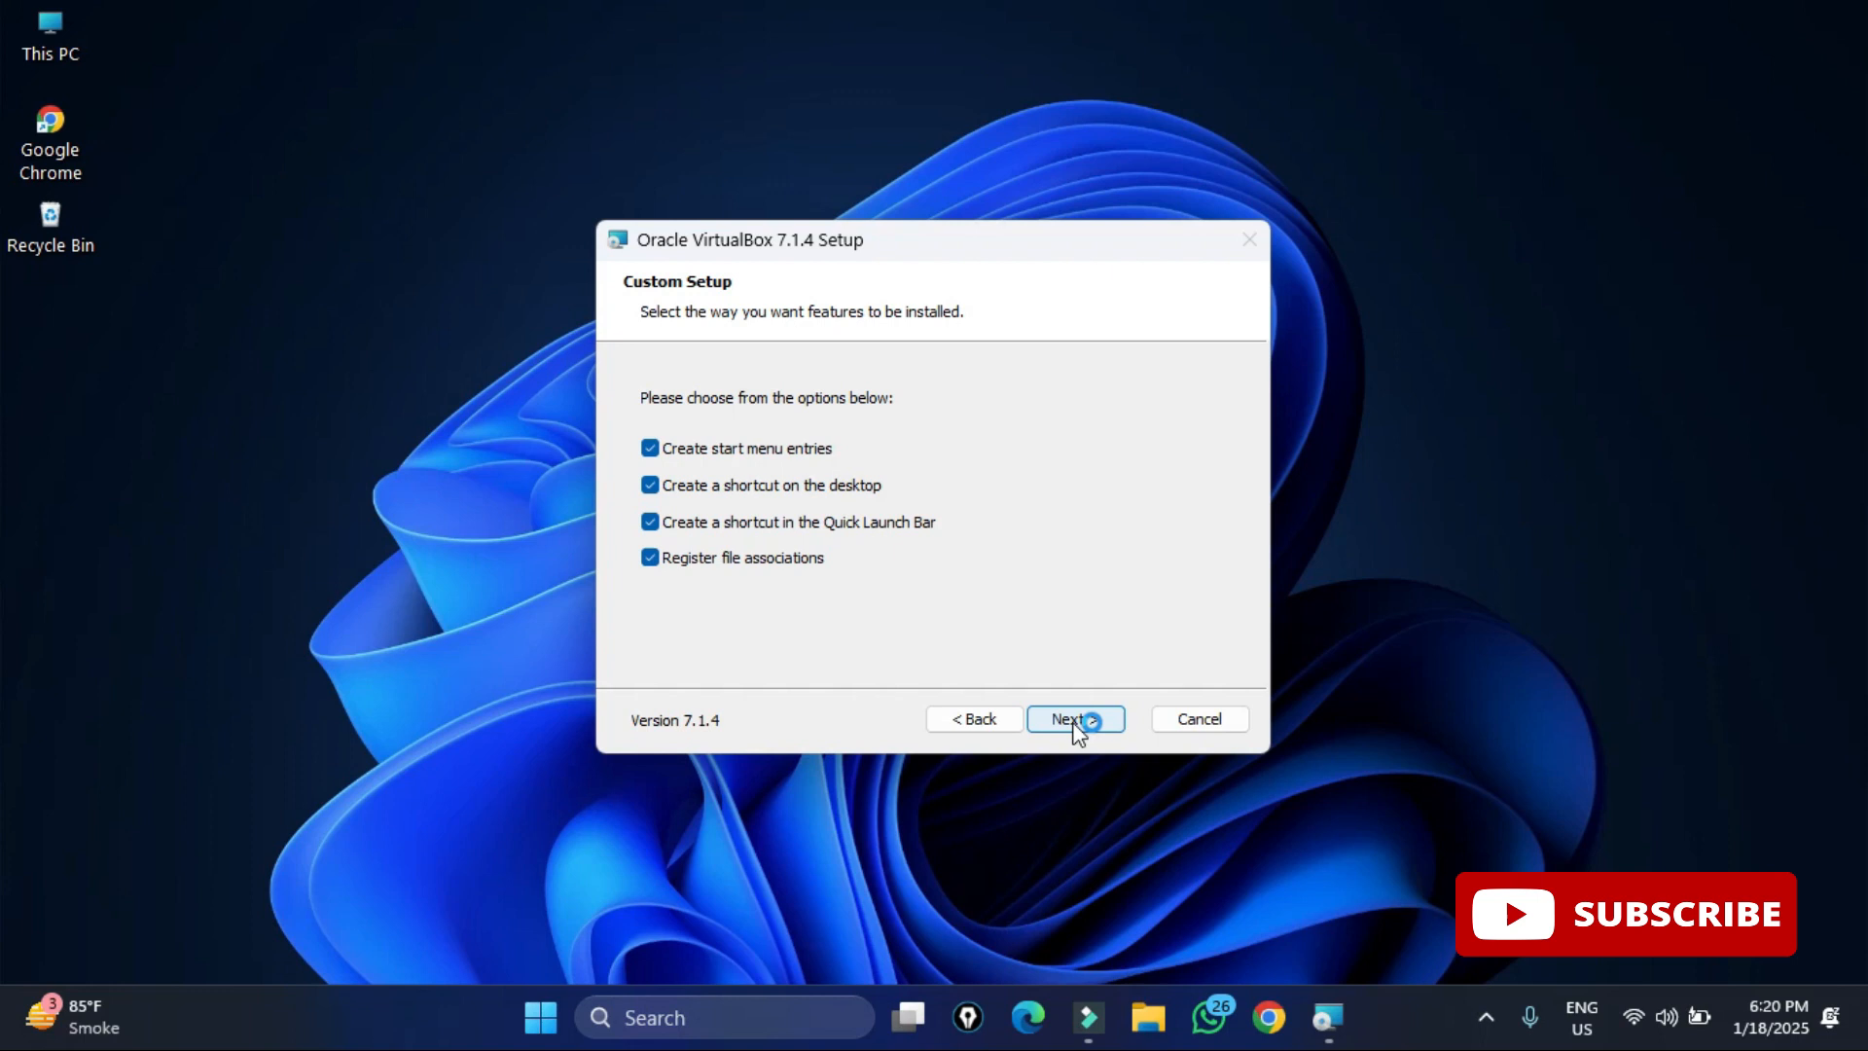
mouse_move(815, 611)
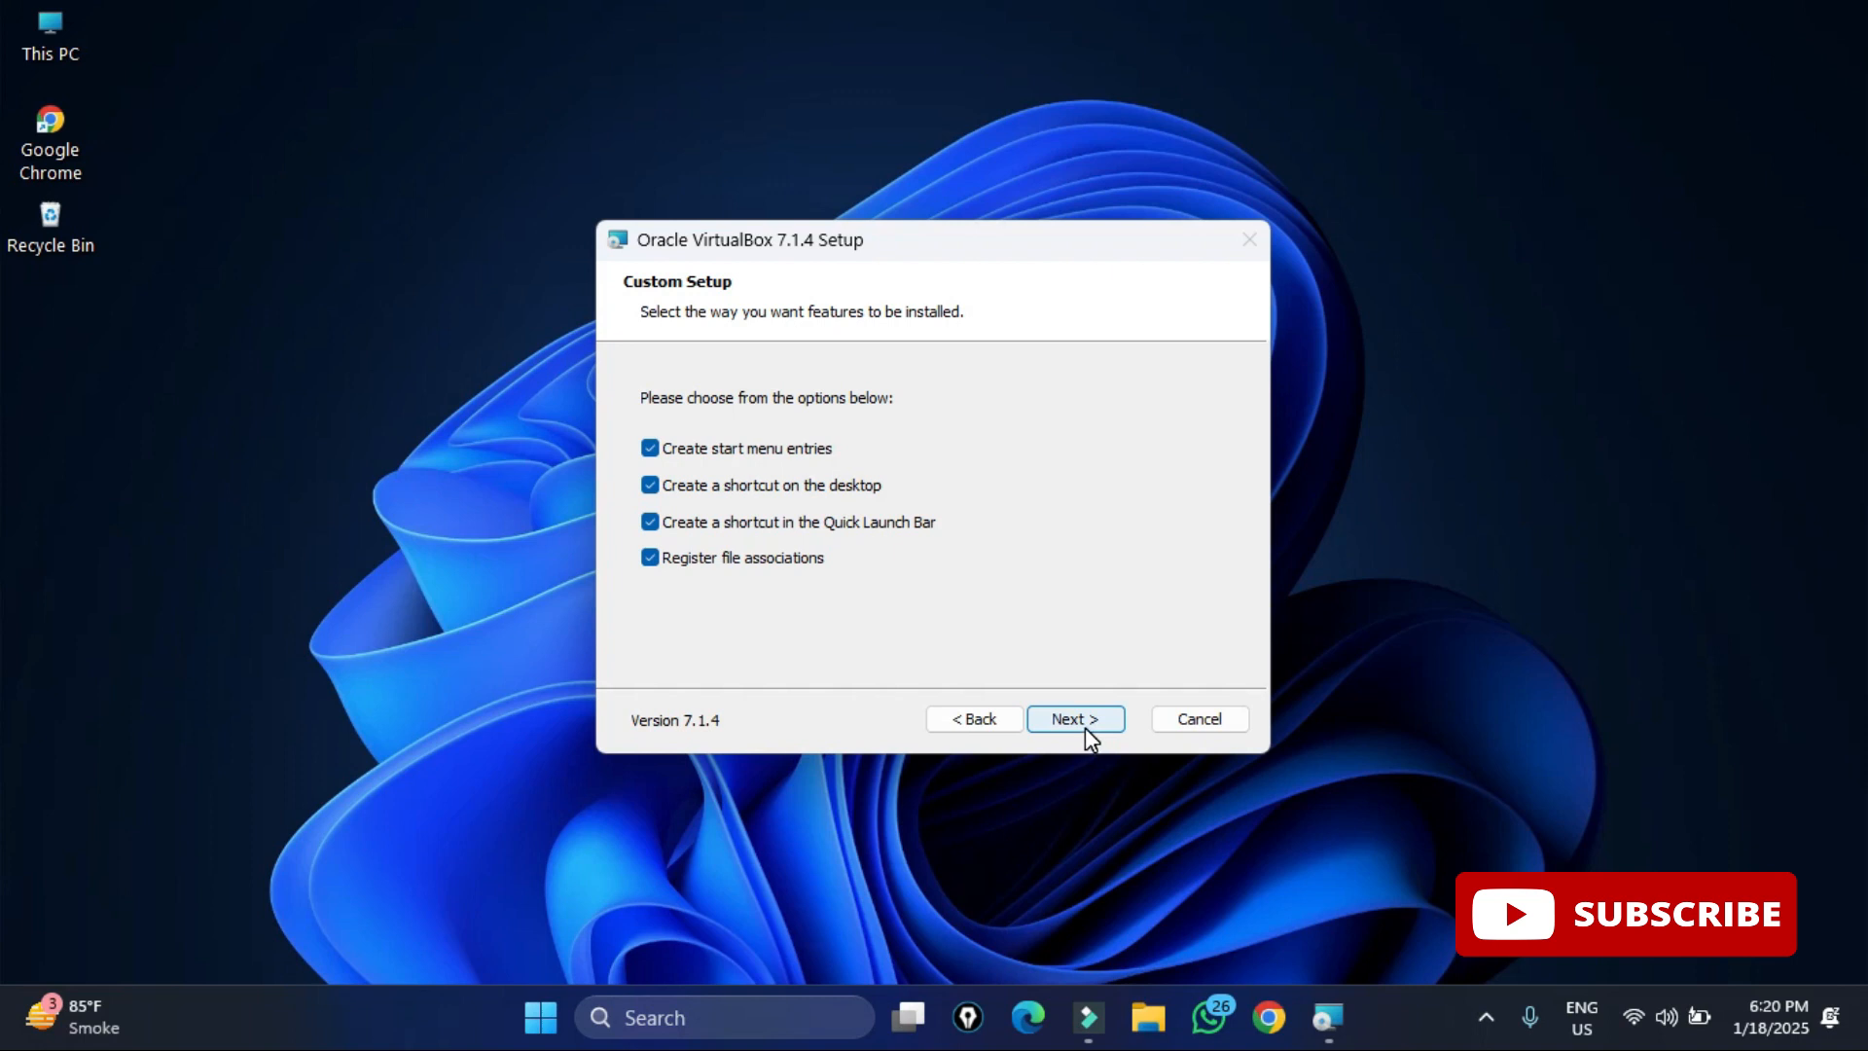
click(1074, 718)
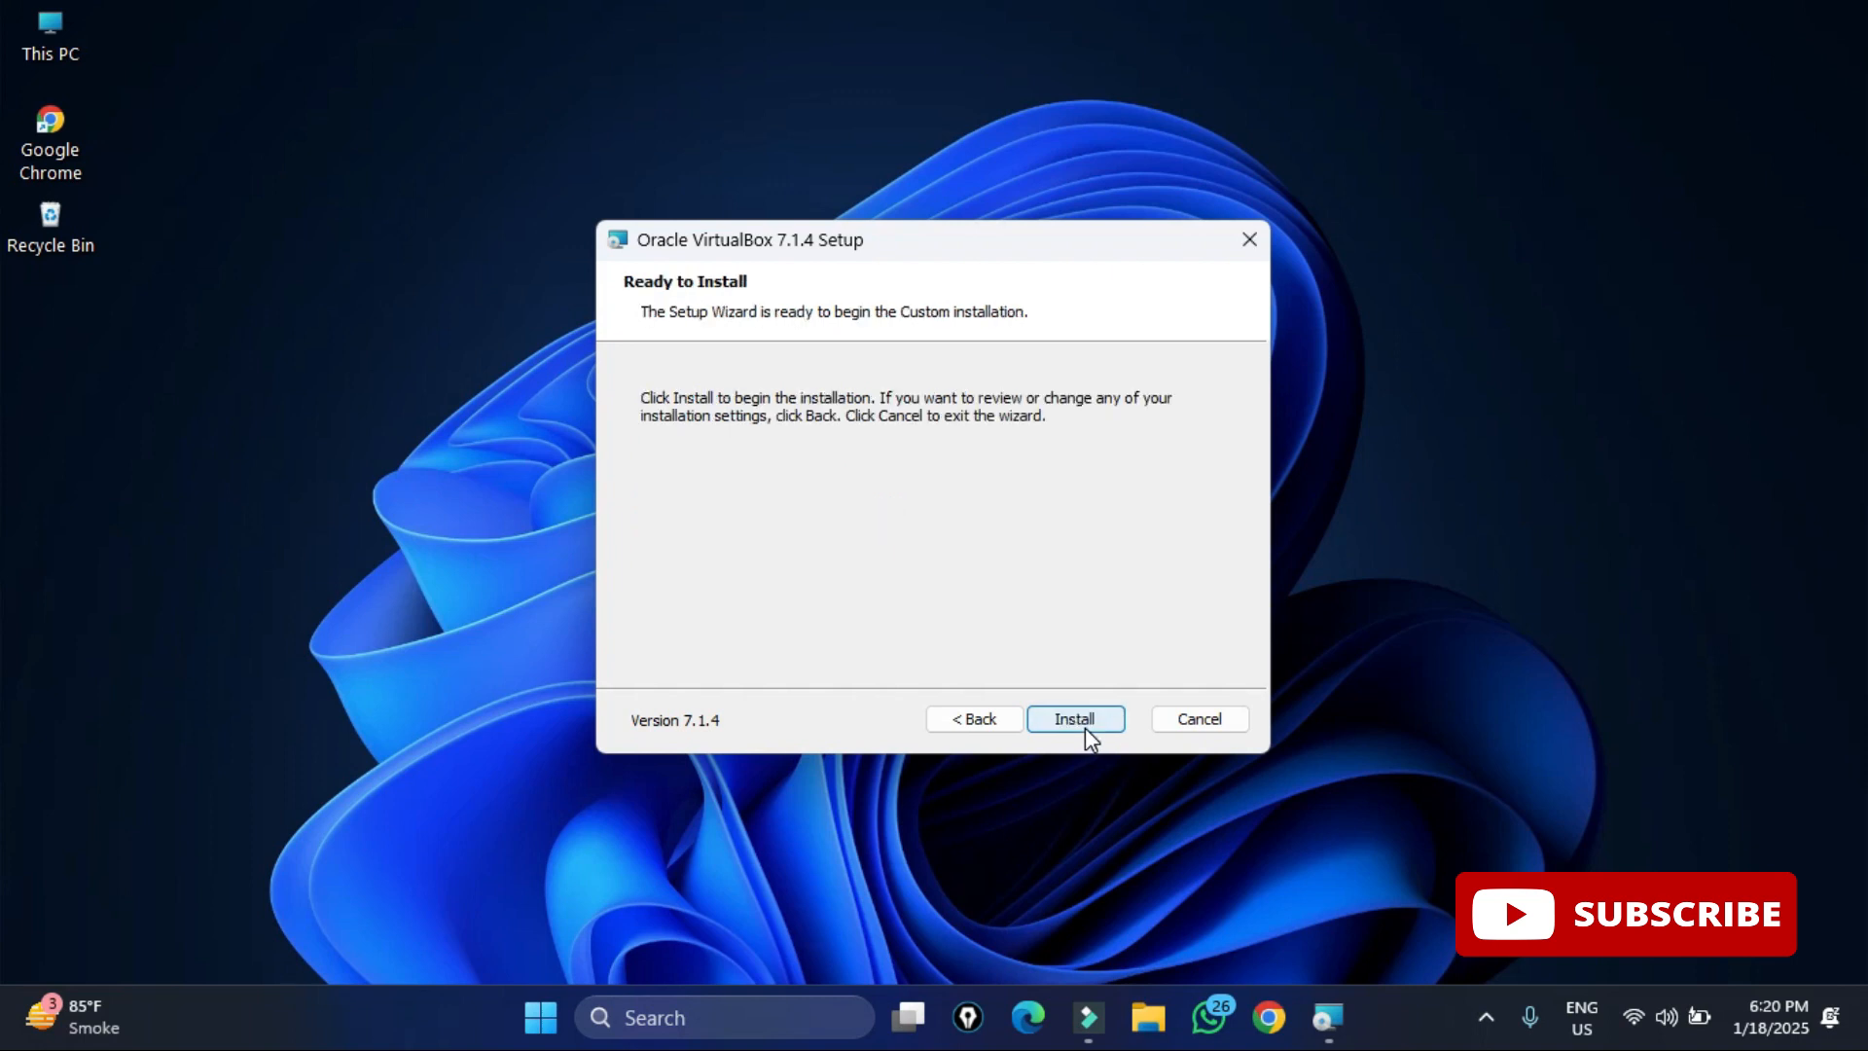
click(1073, 718)
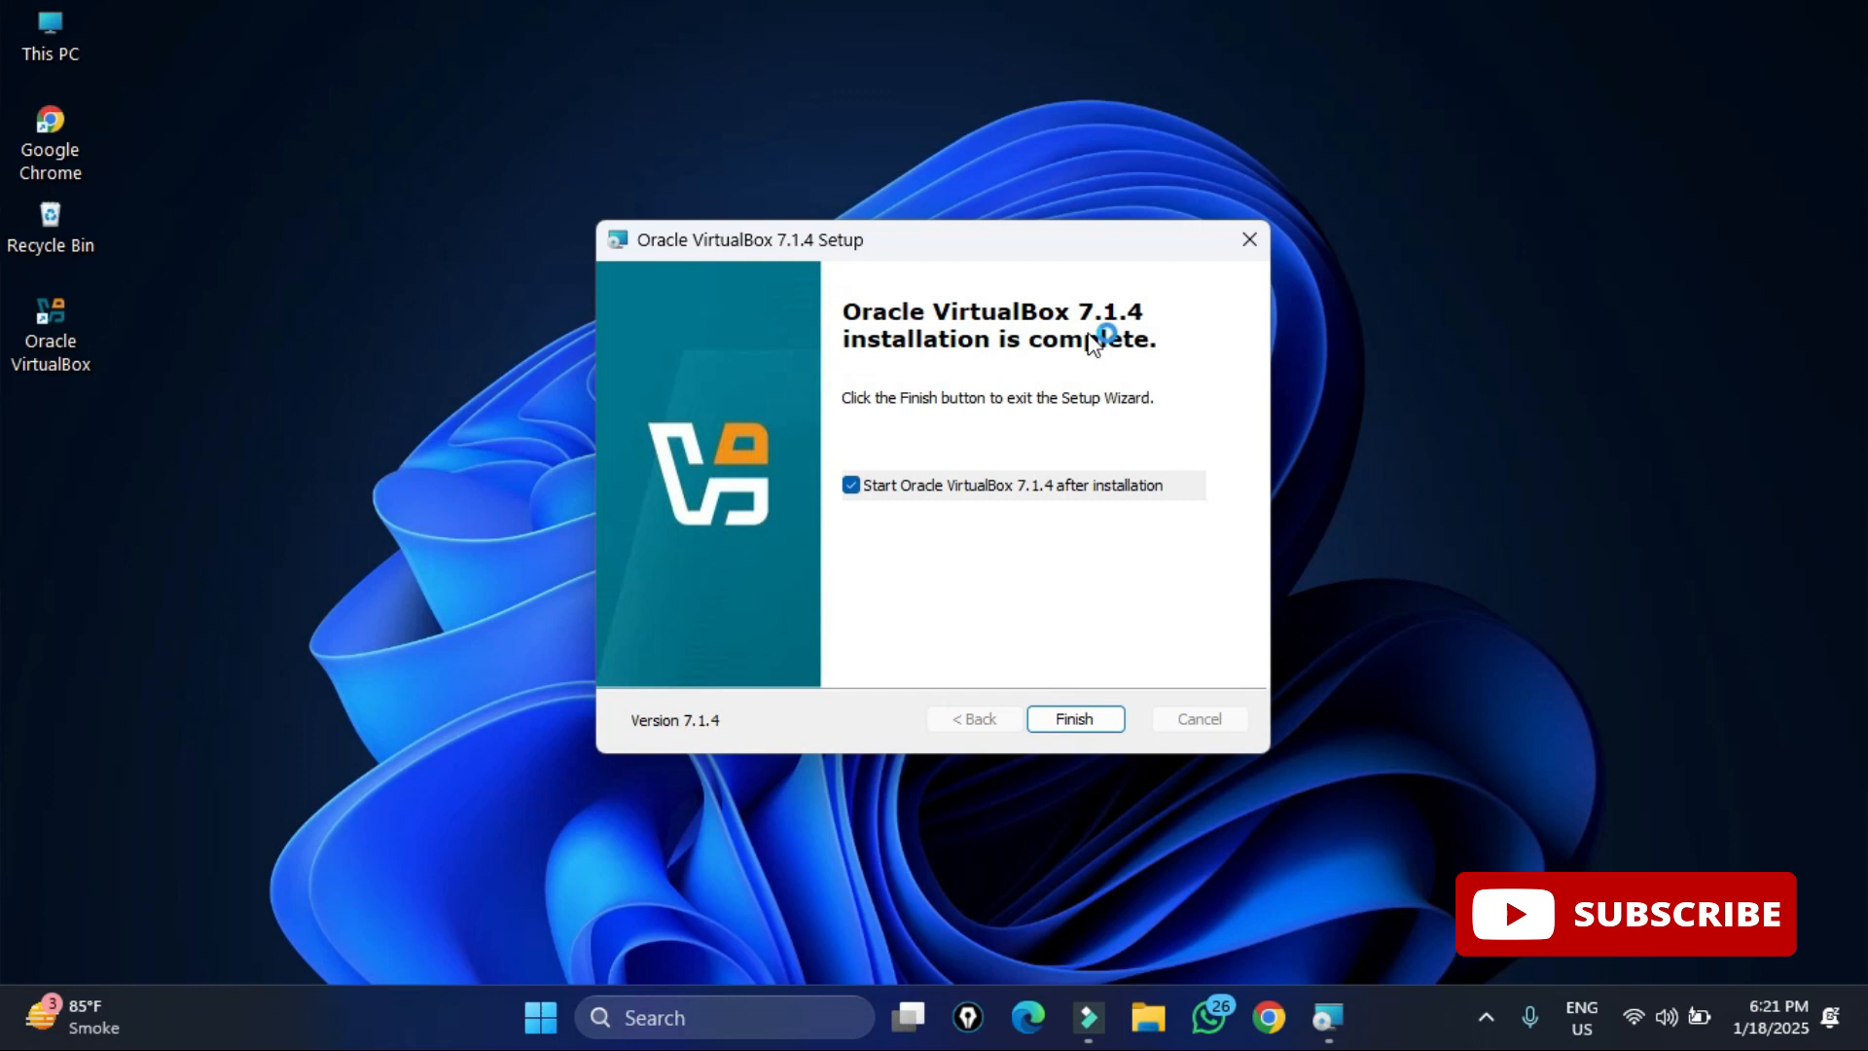
mouse_move(909, 500)
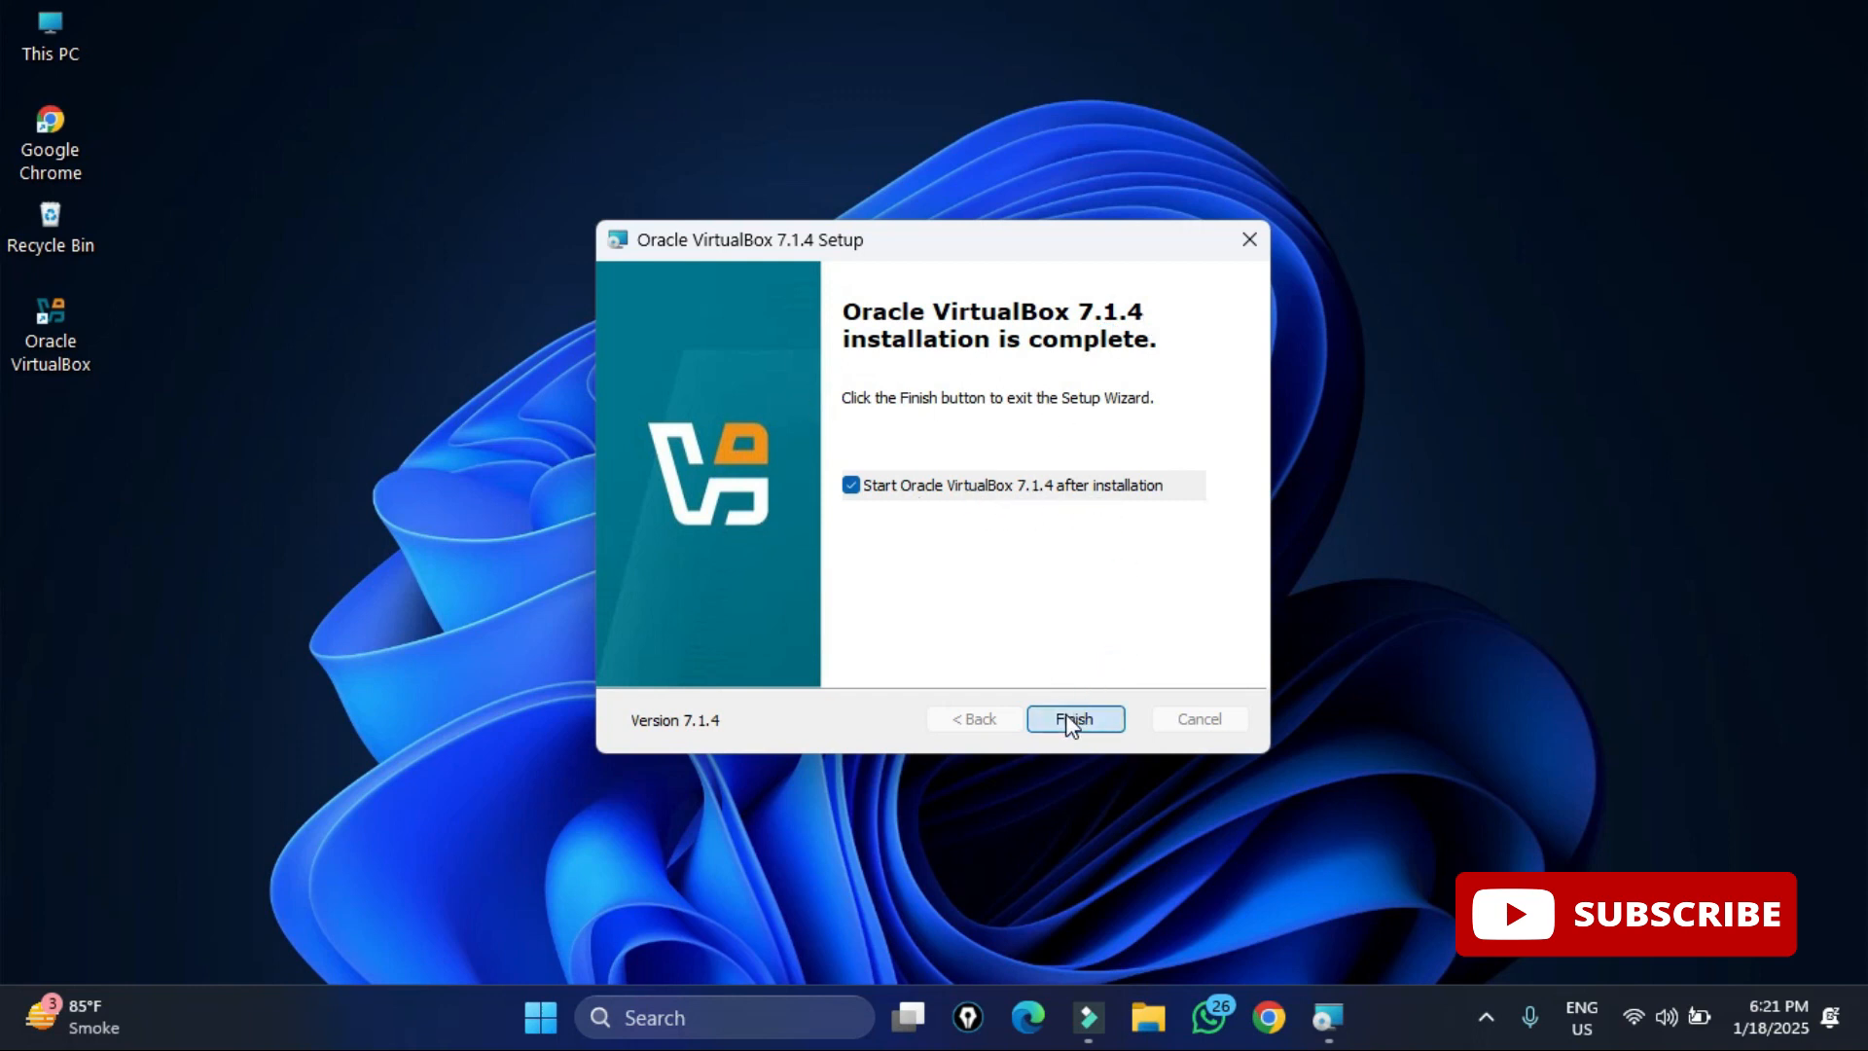
Finish the wizard with 'Start Oracle VirtualBox 7.1.4' checked and maximize the VirtualBox Manager window
click(1074, 718)
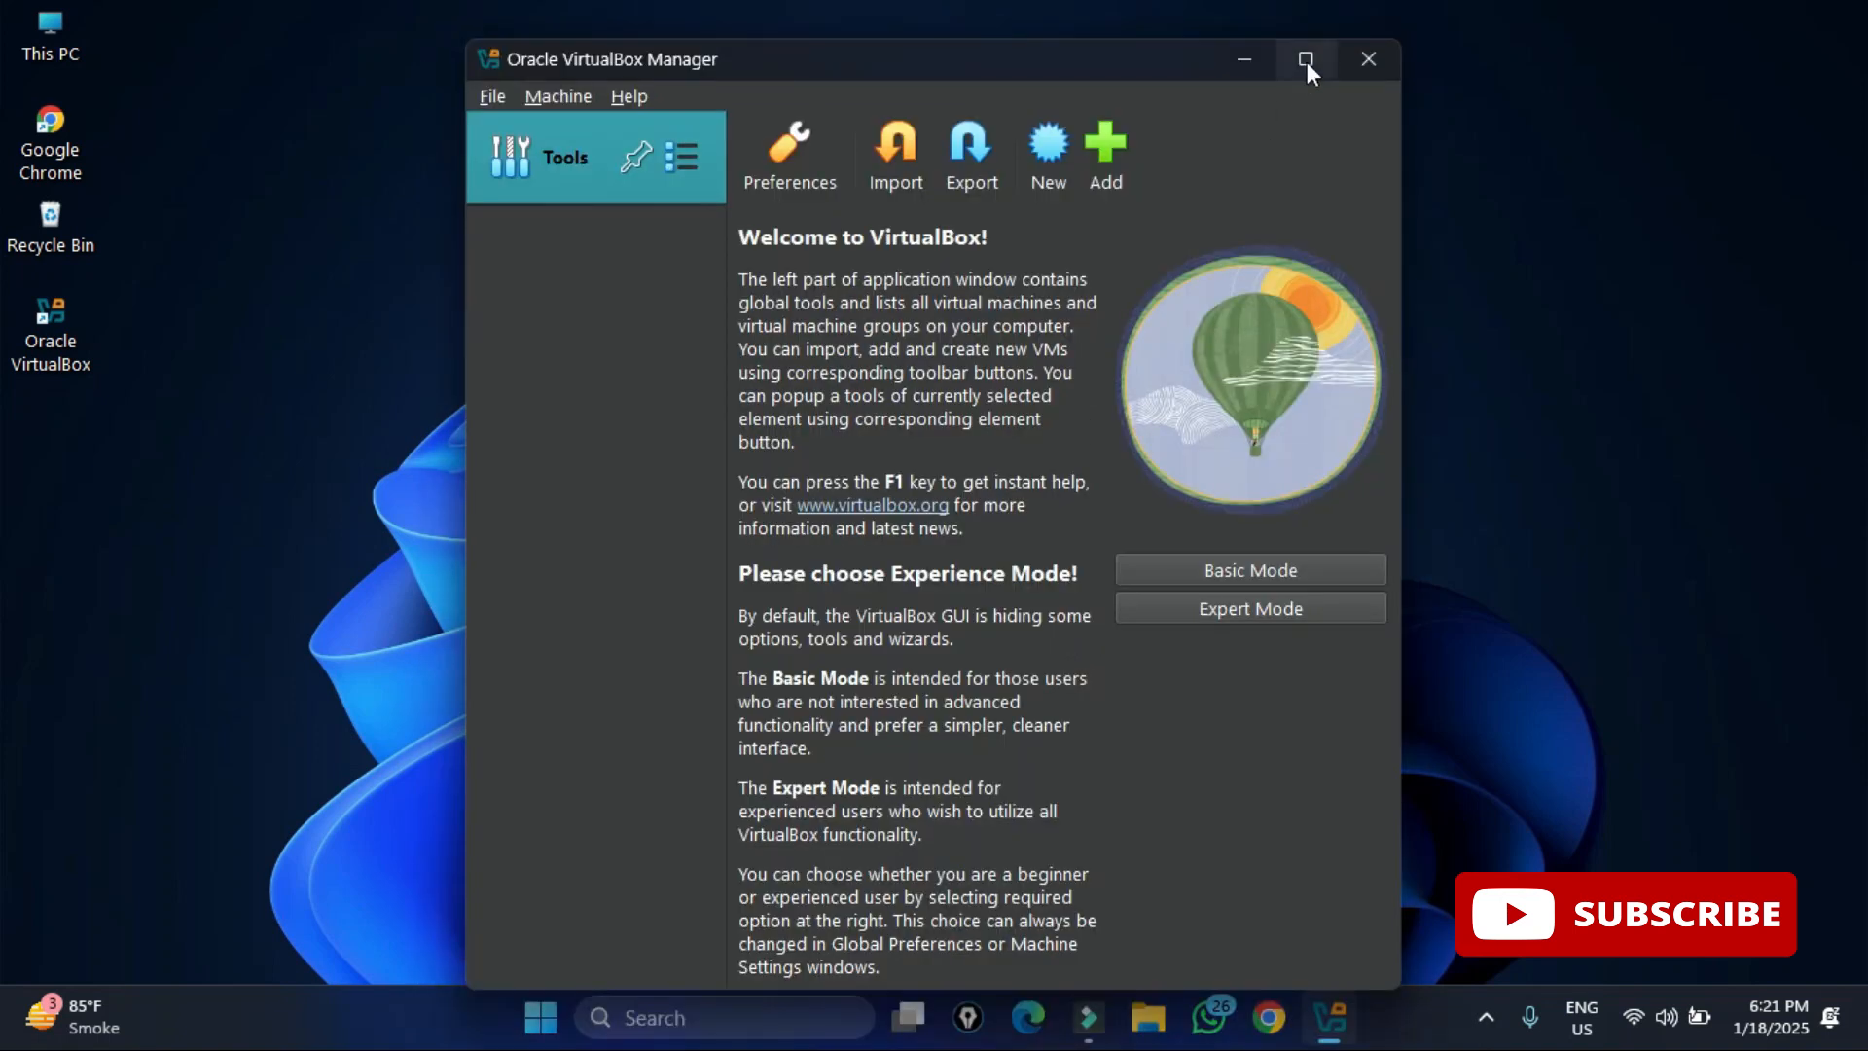
click(1305, 60)
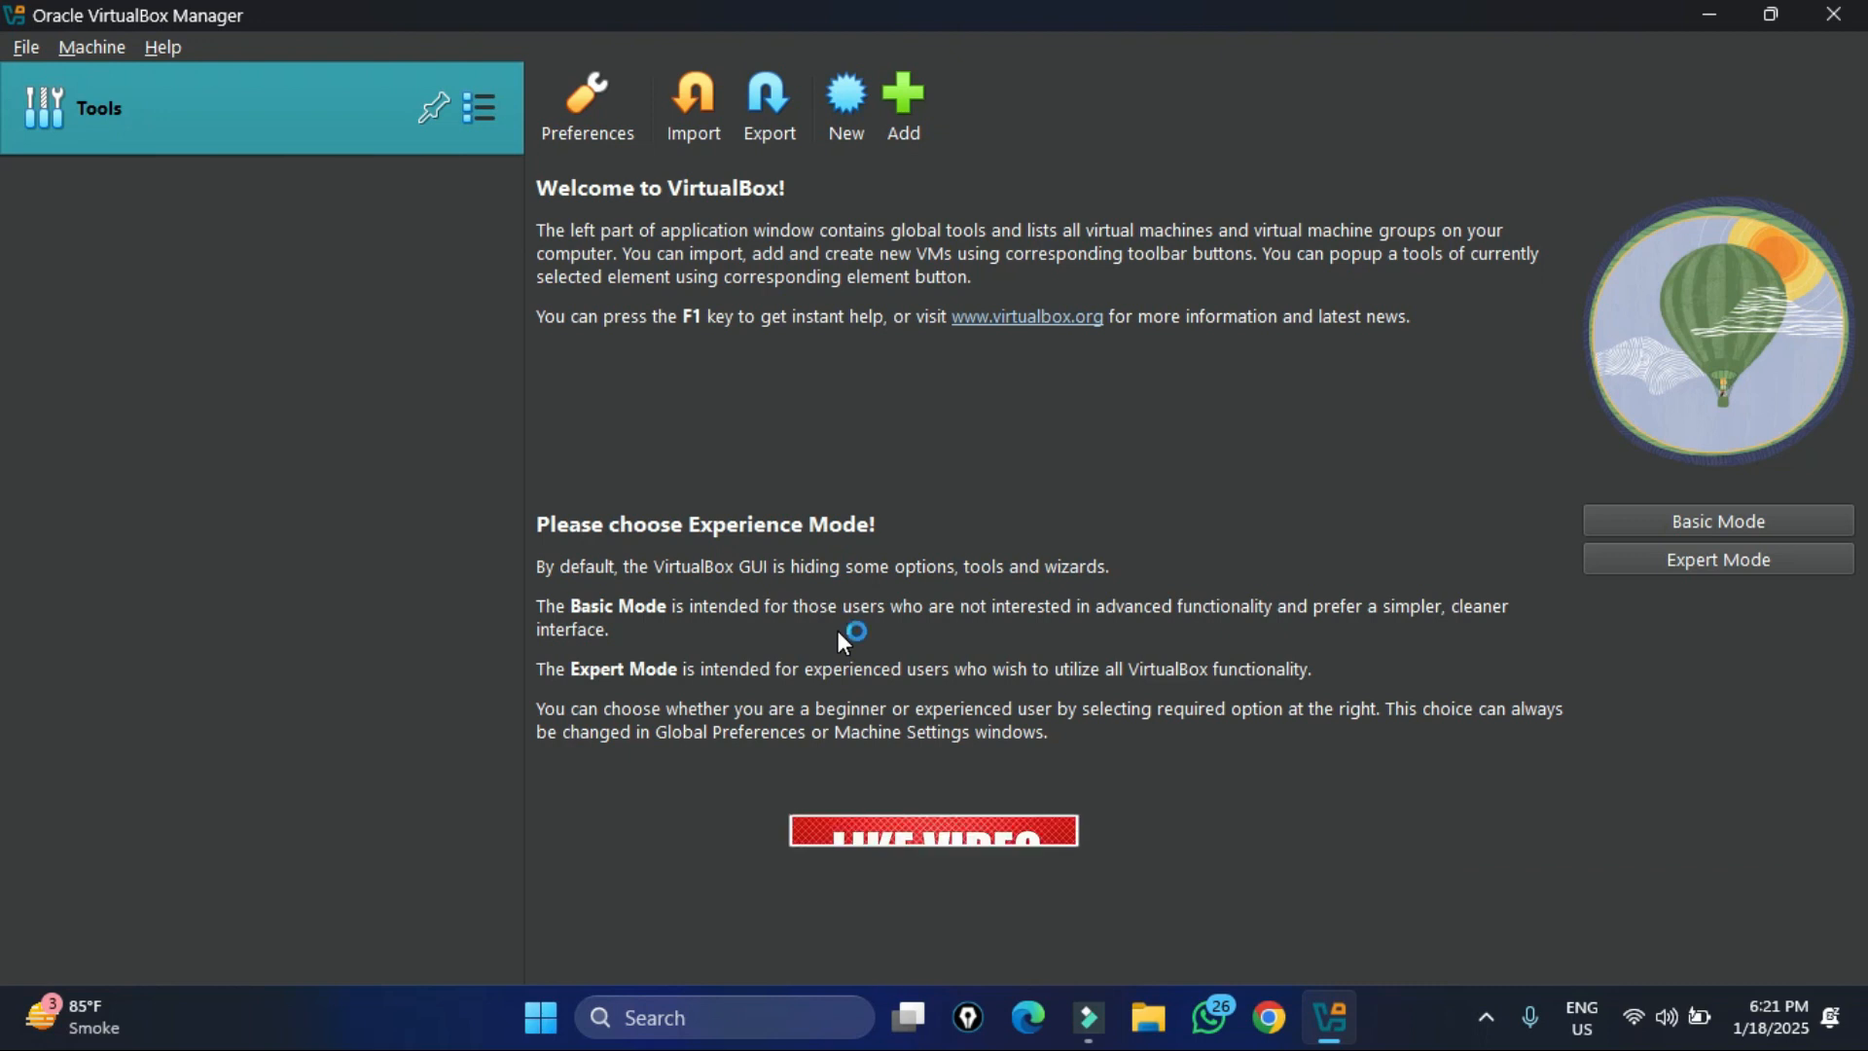
mouse_move(839, 640)
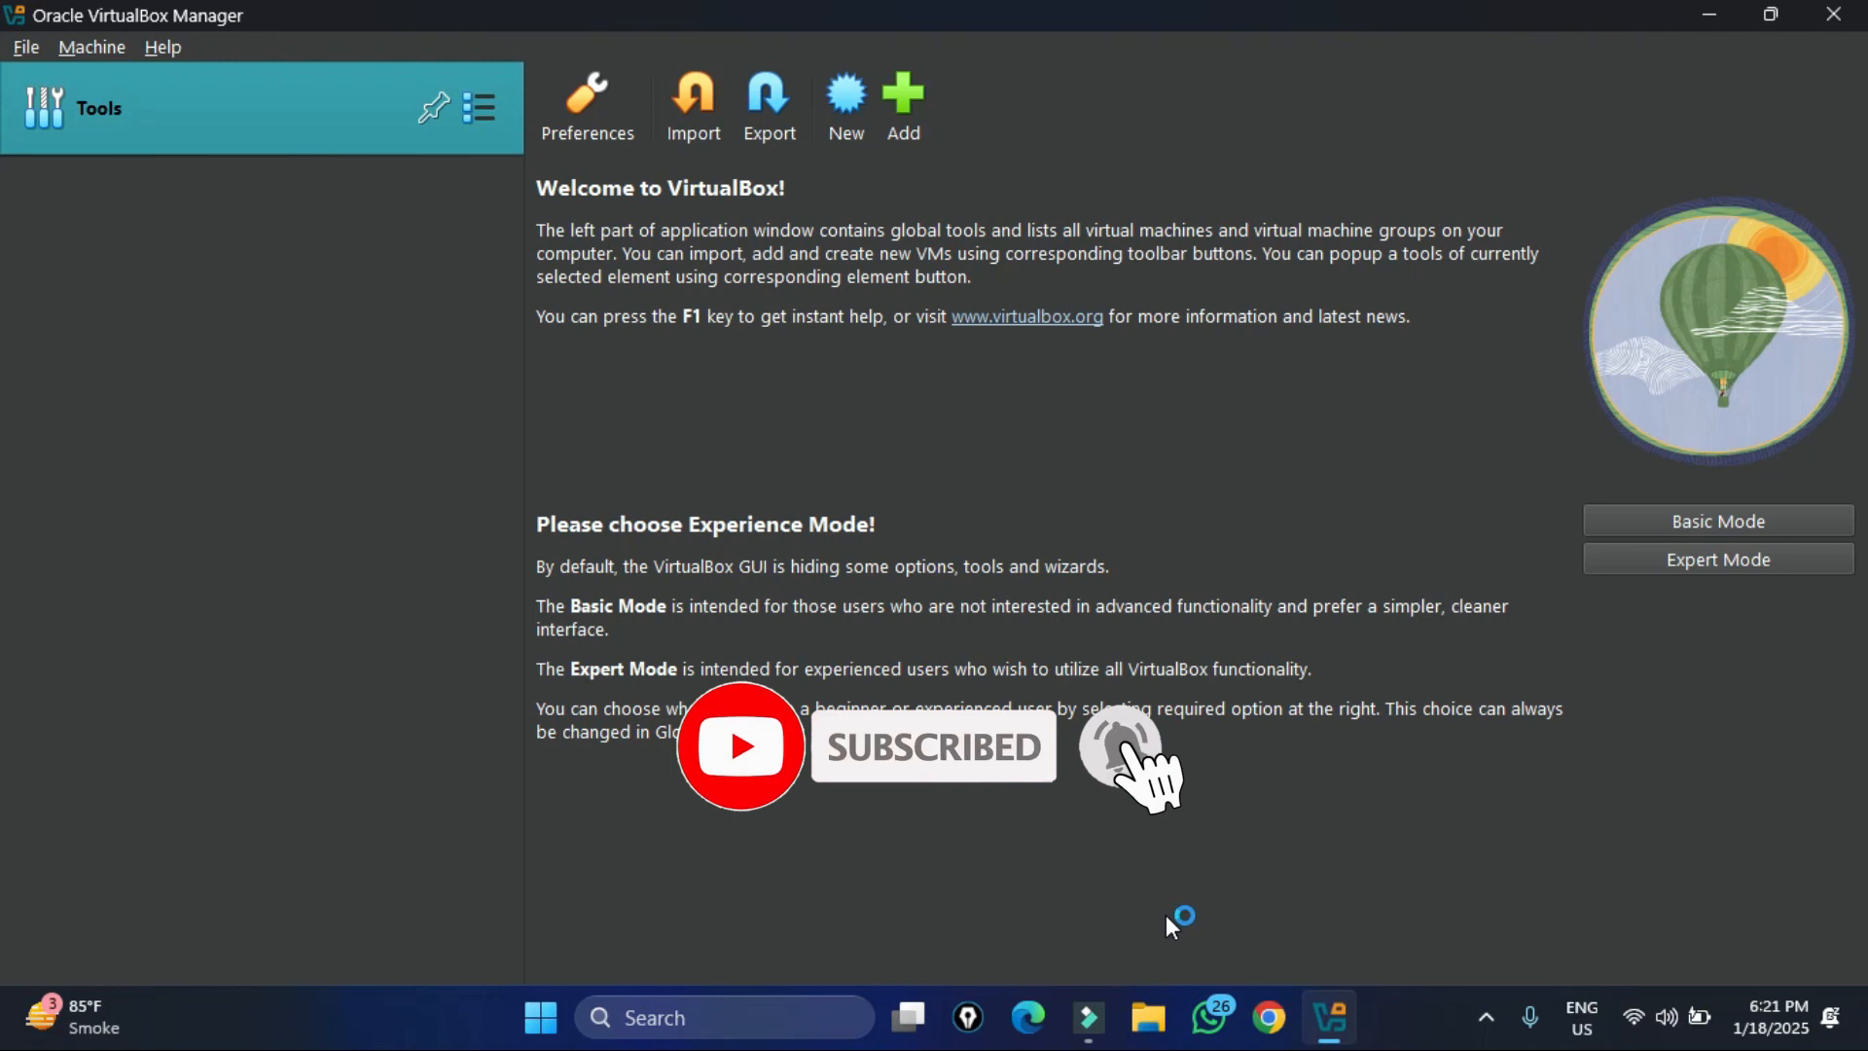
mouse_move(644, 94)
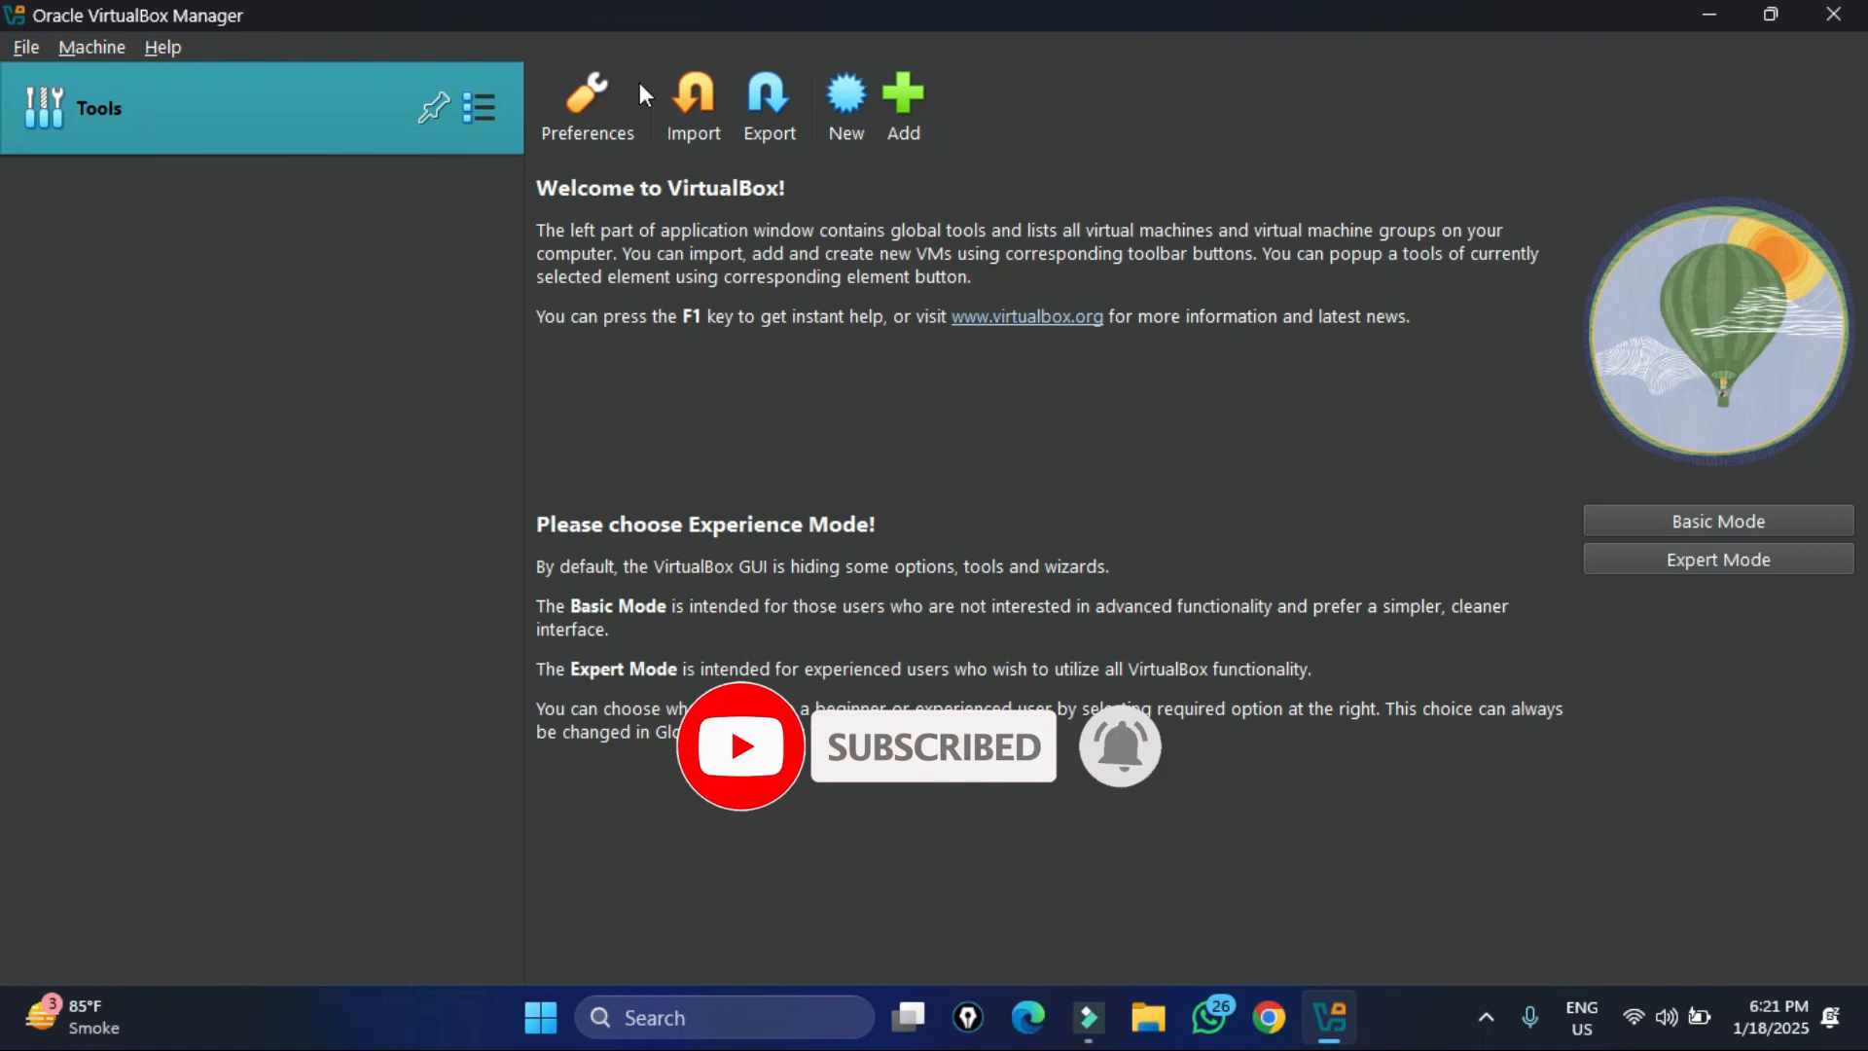
mouse_move(1325, 511)
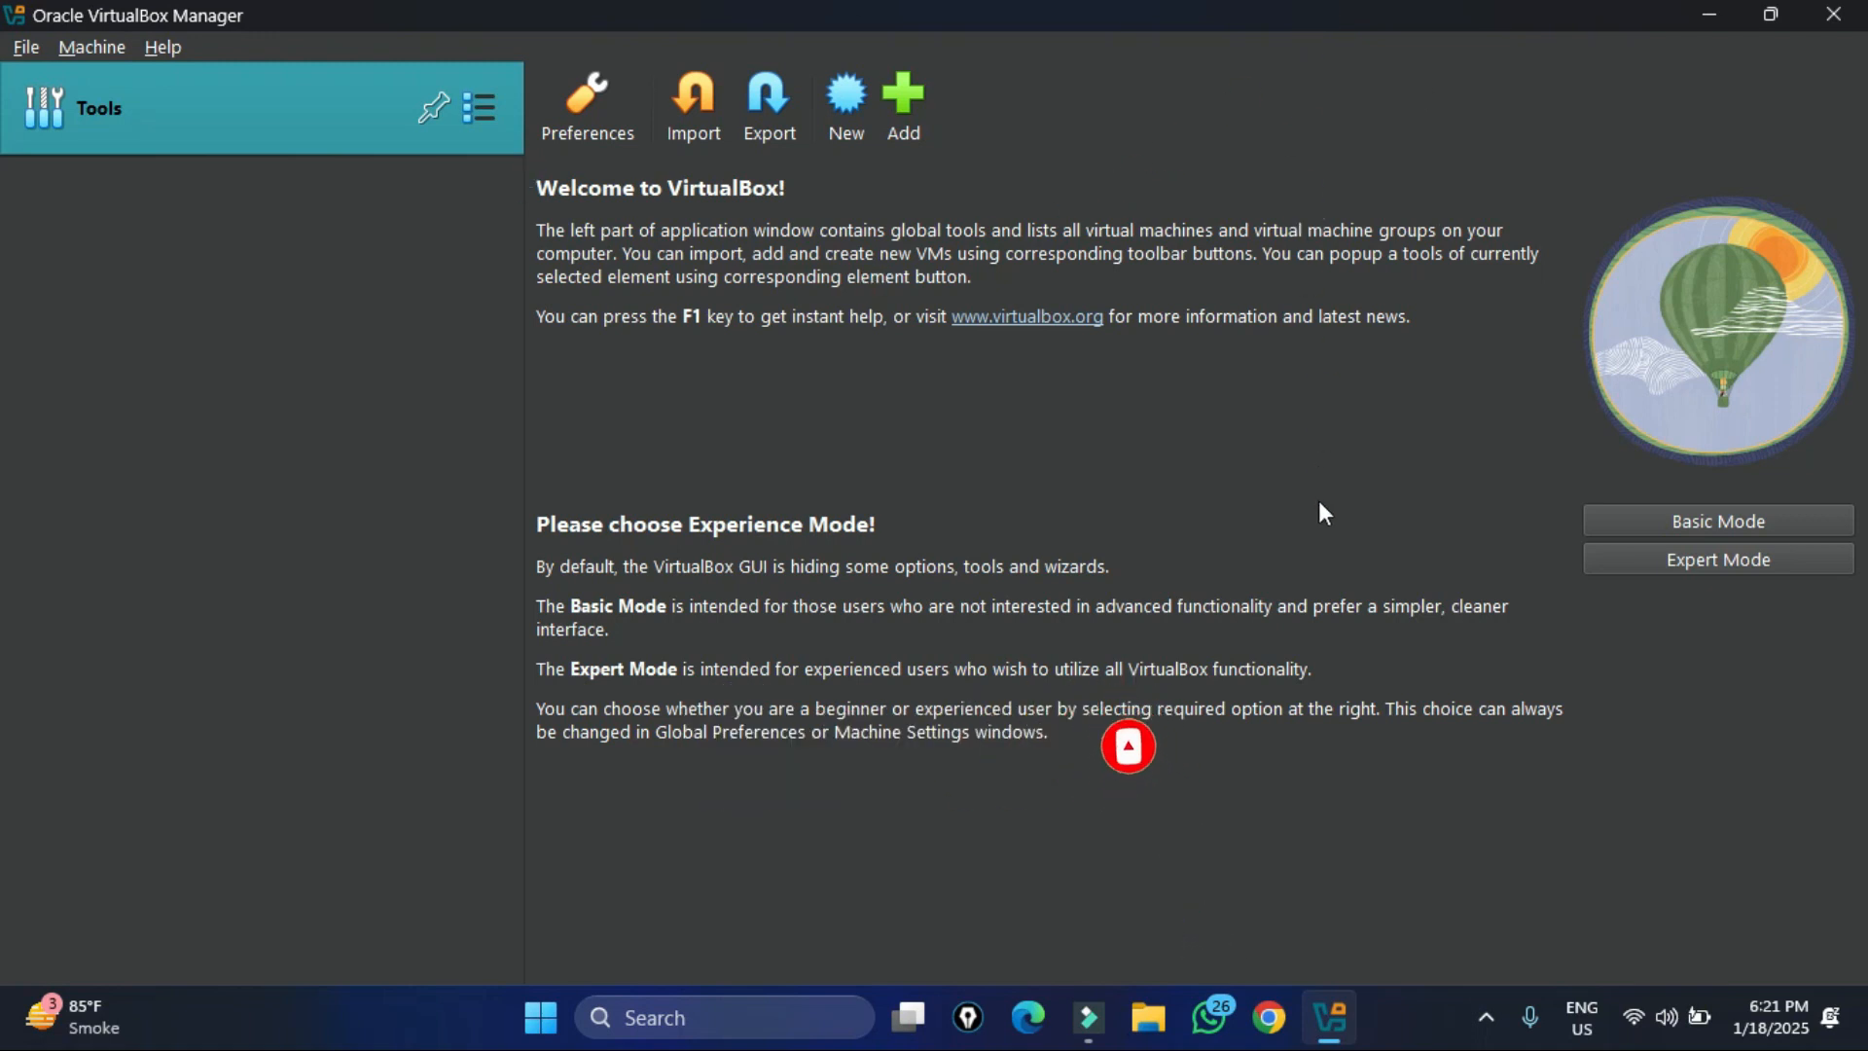